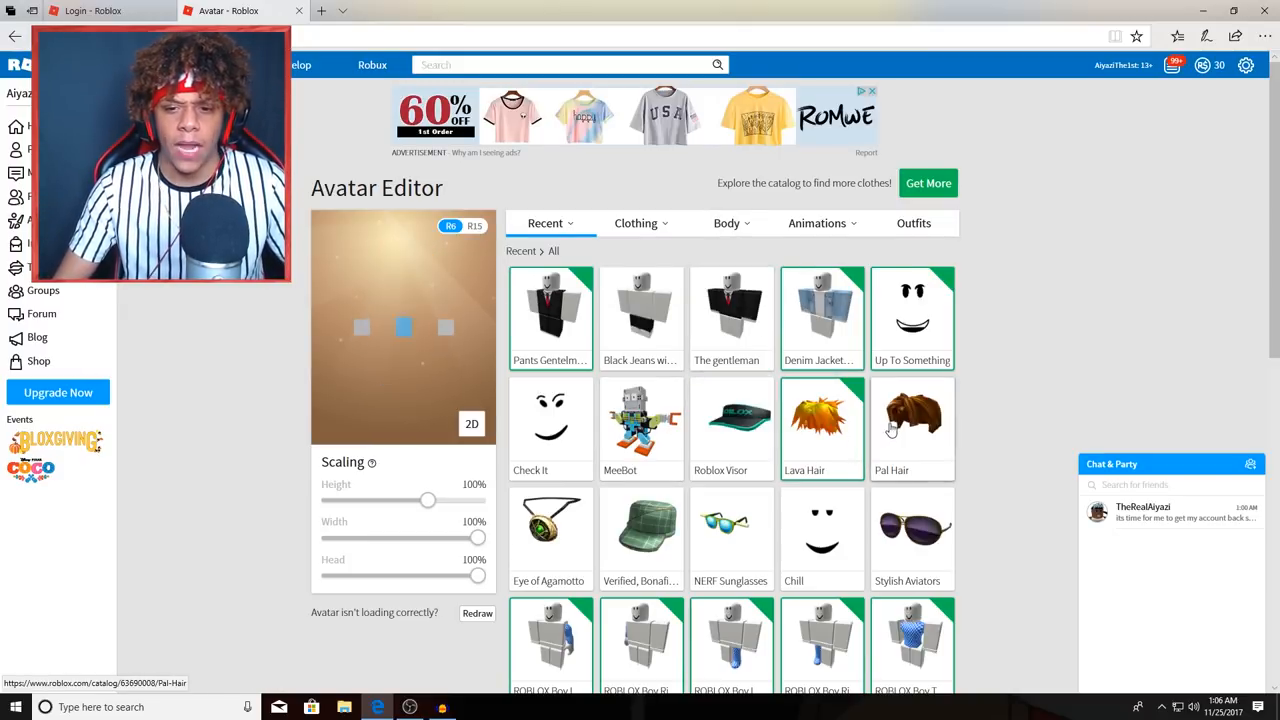
Wear the Roblox Baseball Cap, Money necklace, Denim Jacket and Jean Shorts from Recent items.
scroll(down, 3)
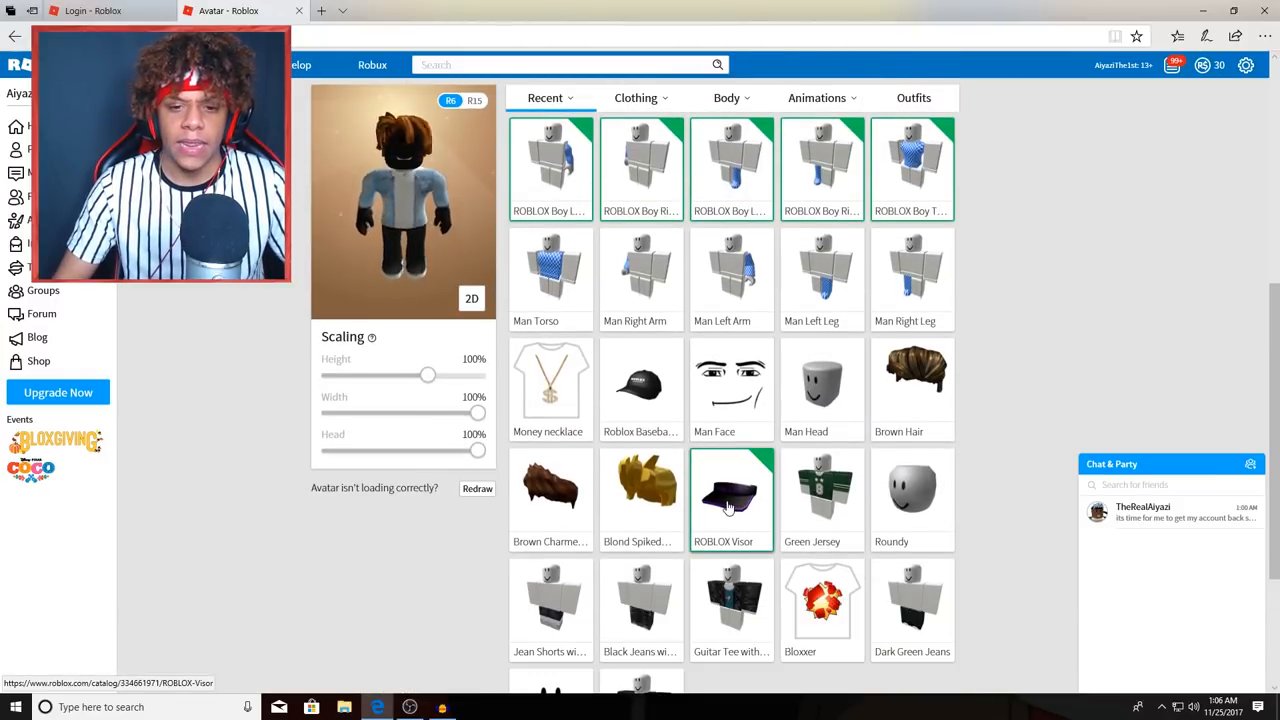
scroll(up, 3)
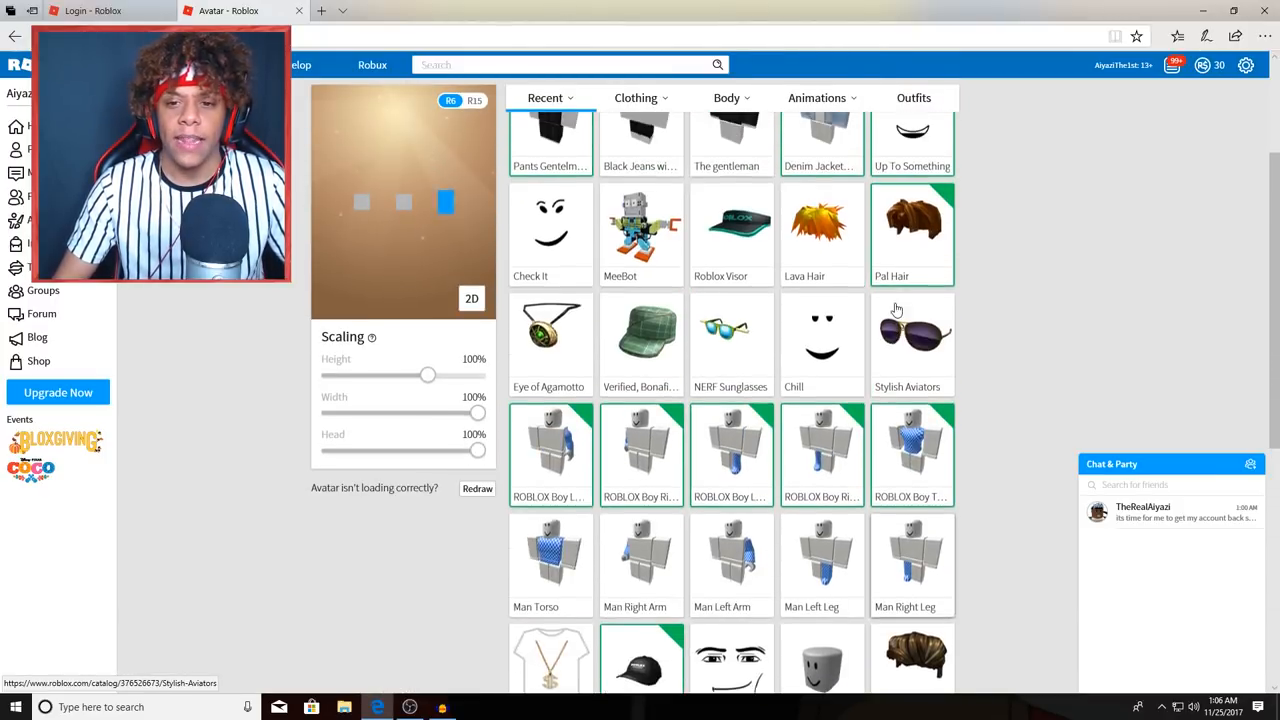
scroll(down, 3)
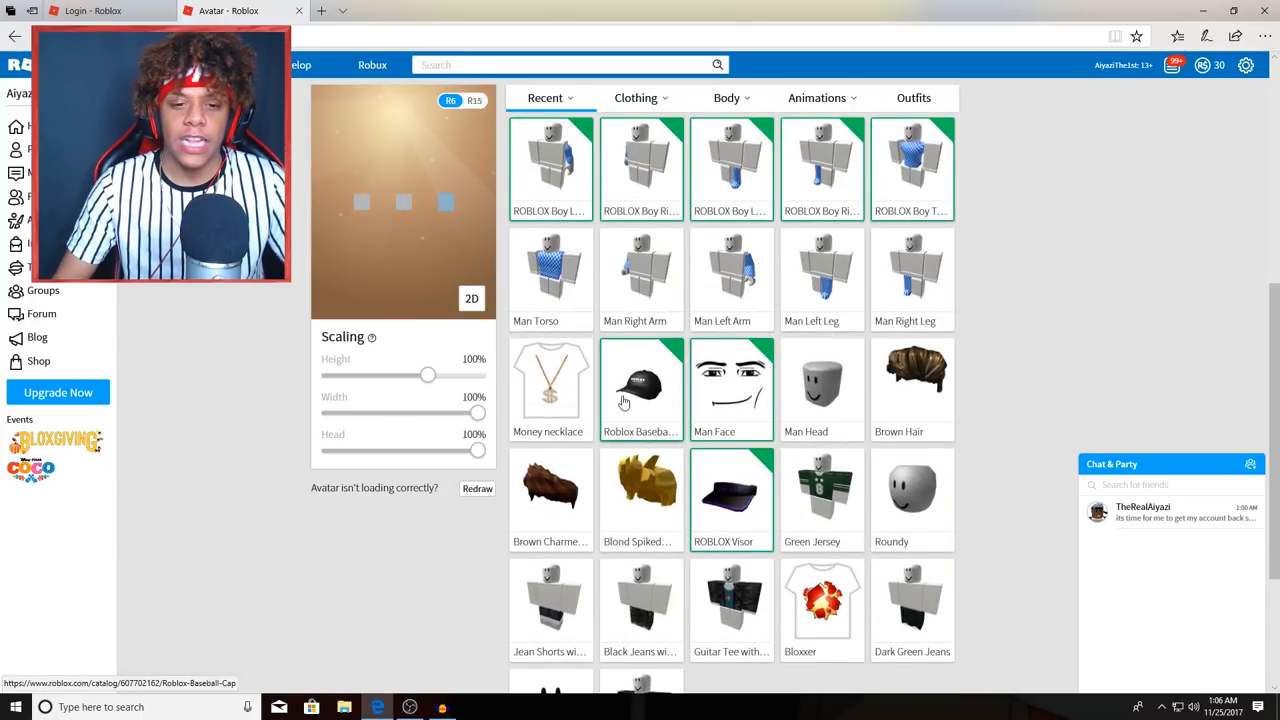
scroll(down, 3)
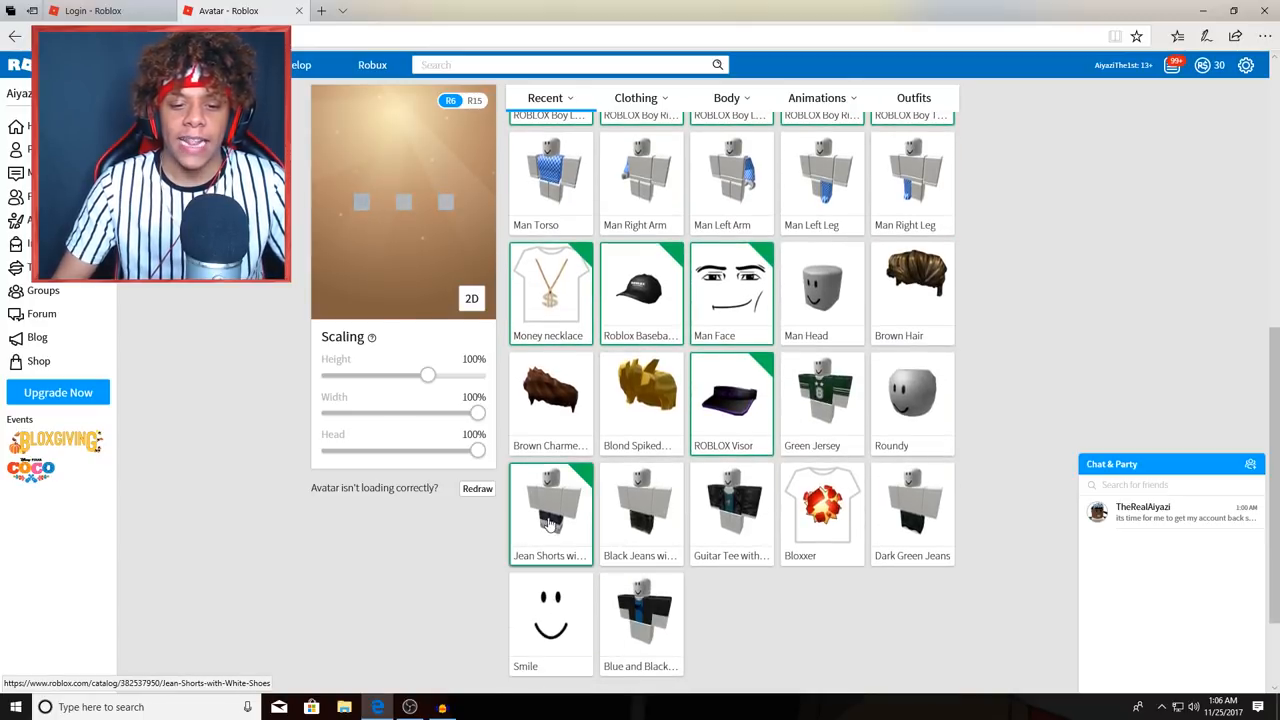
scroll(up, 3)
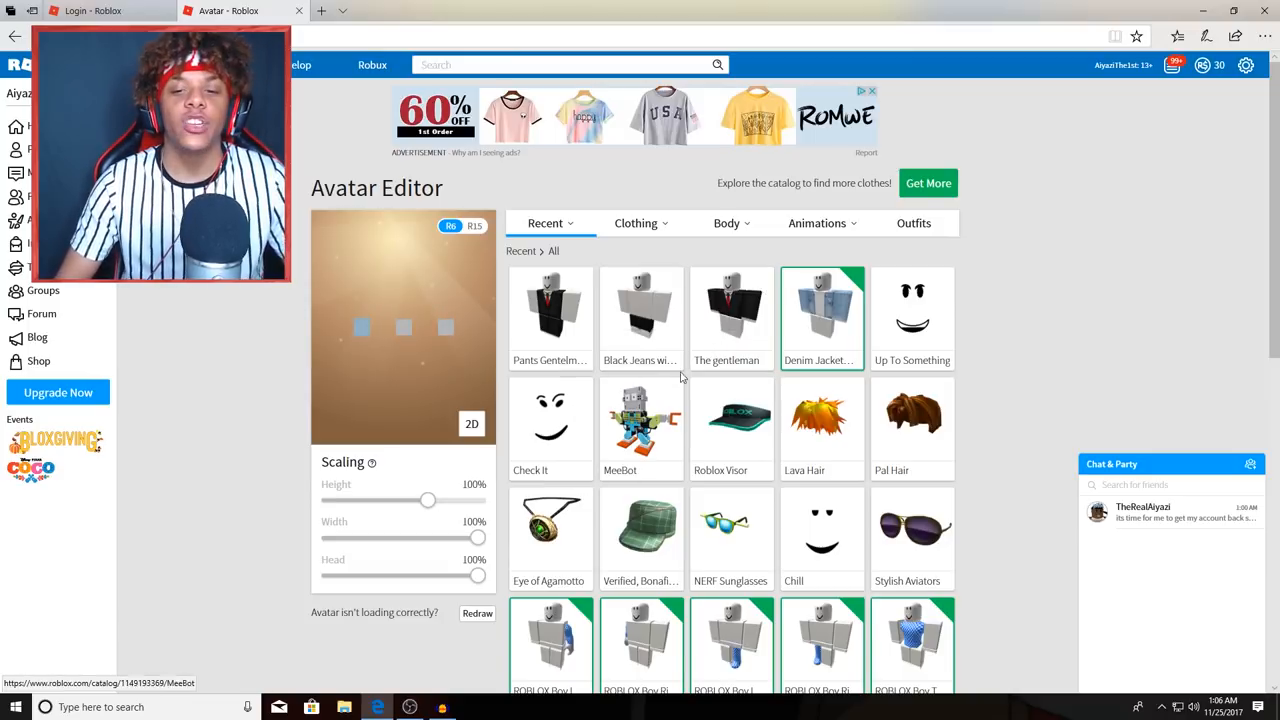
click(911, 318)
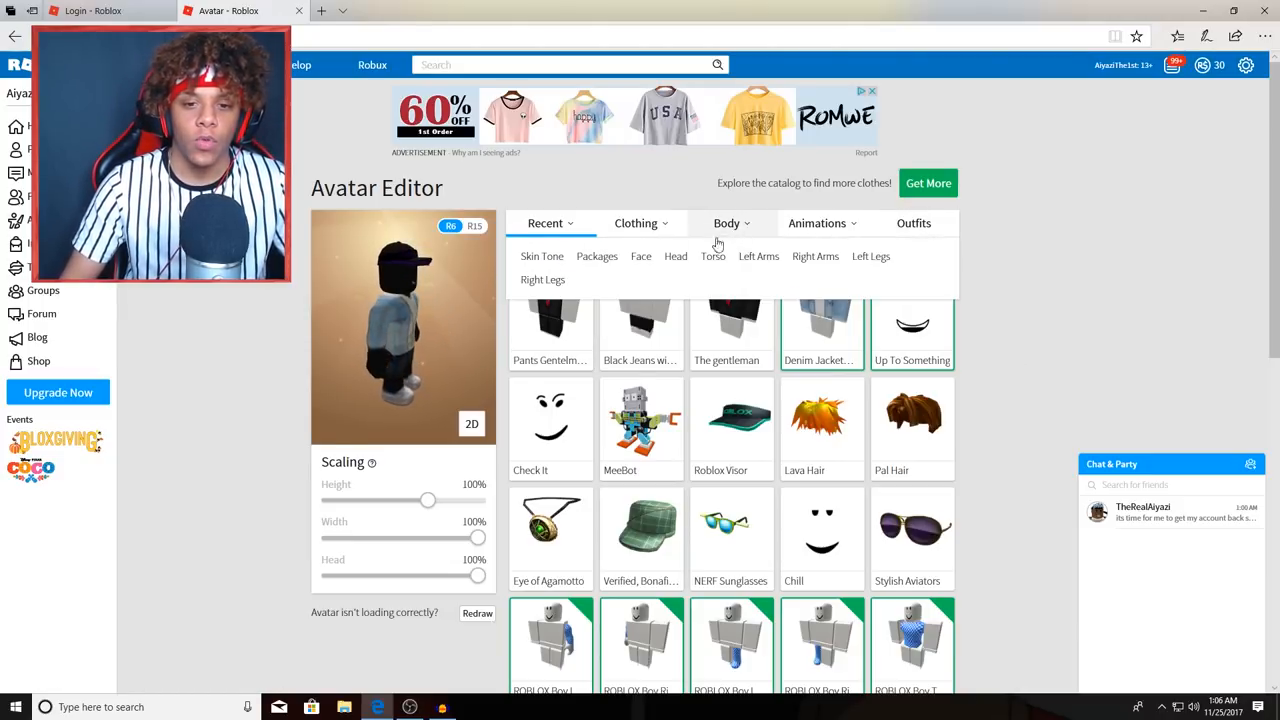
Set a dark brown skin tone for all body parts via the Advanced skin colours and confirm.
click(542, 279)
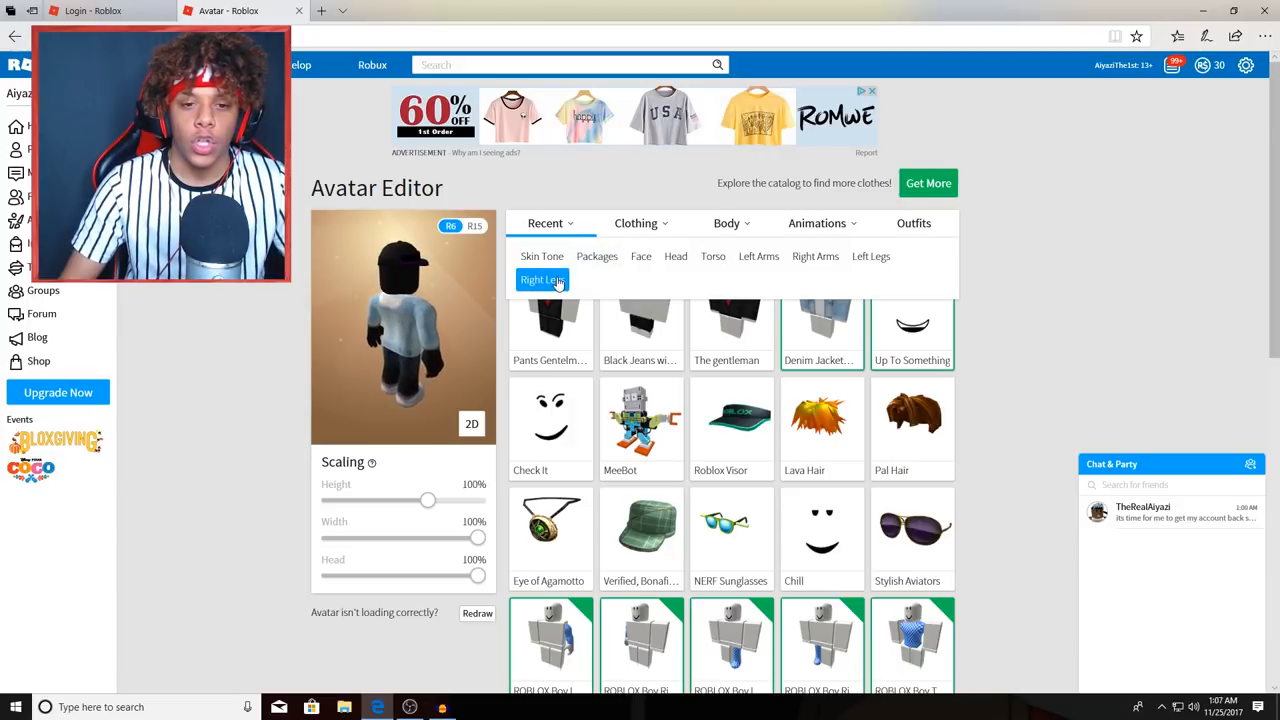
click(727, 223)
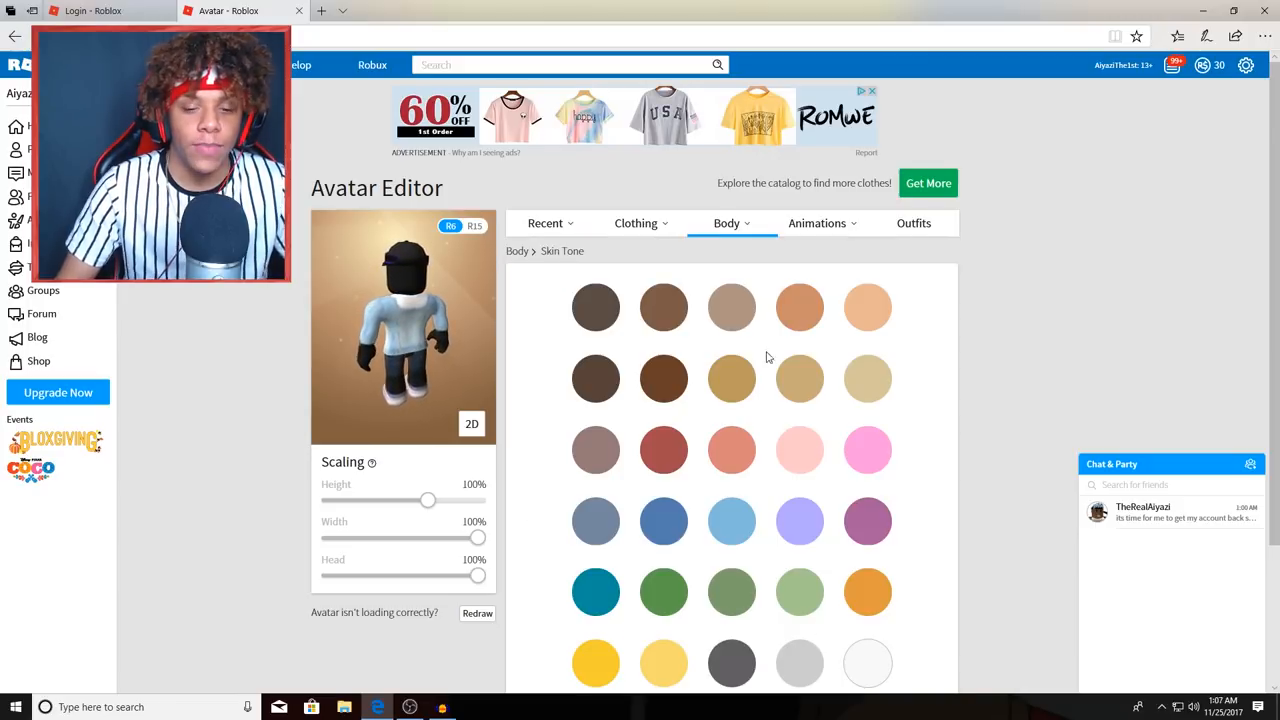
click(799, 307)
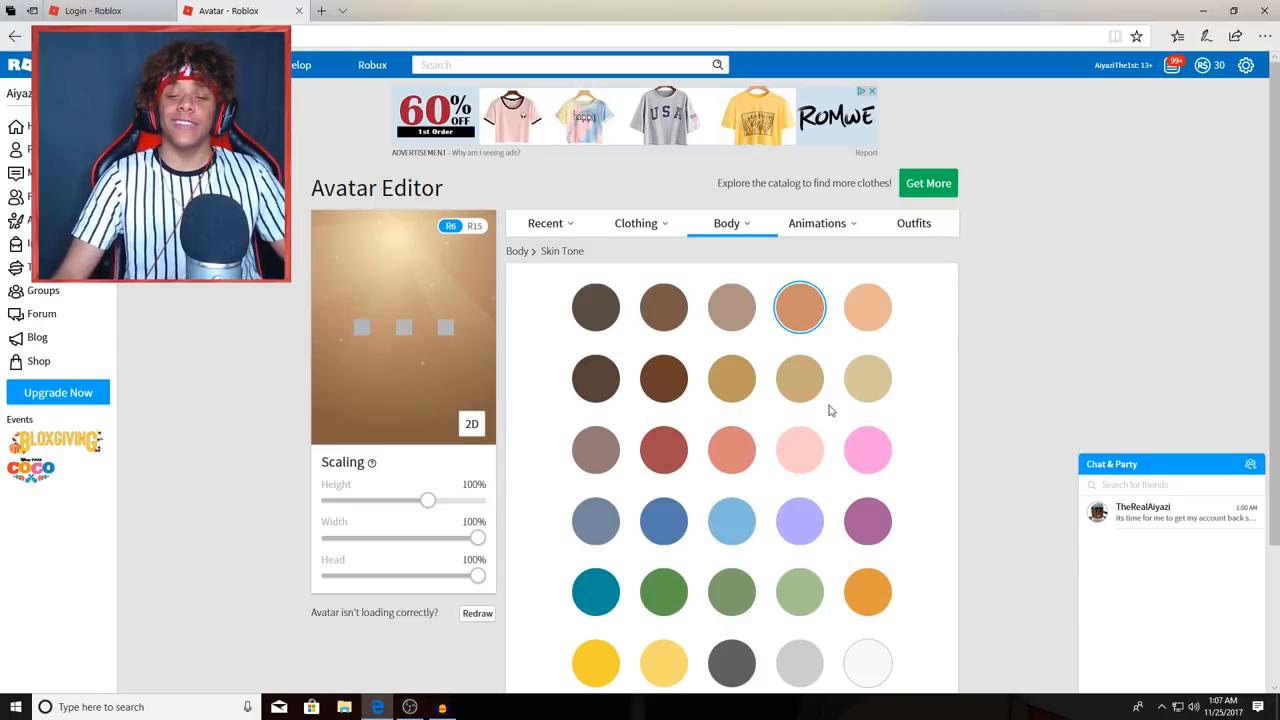
scroll(down, 3)
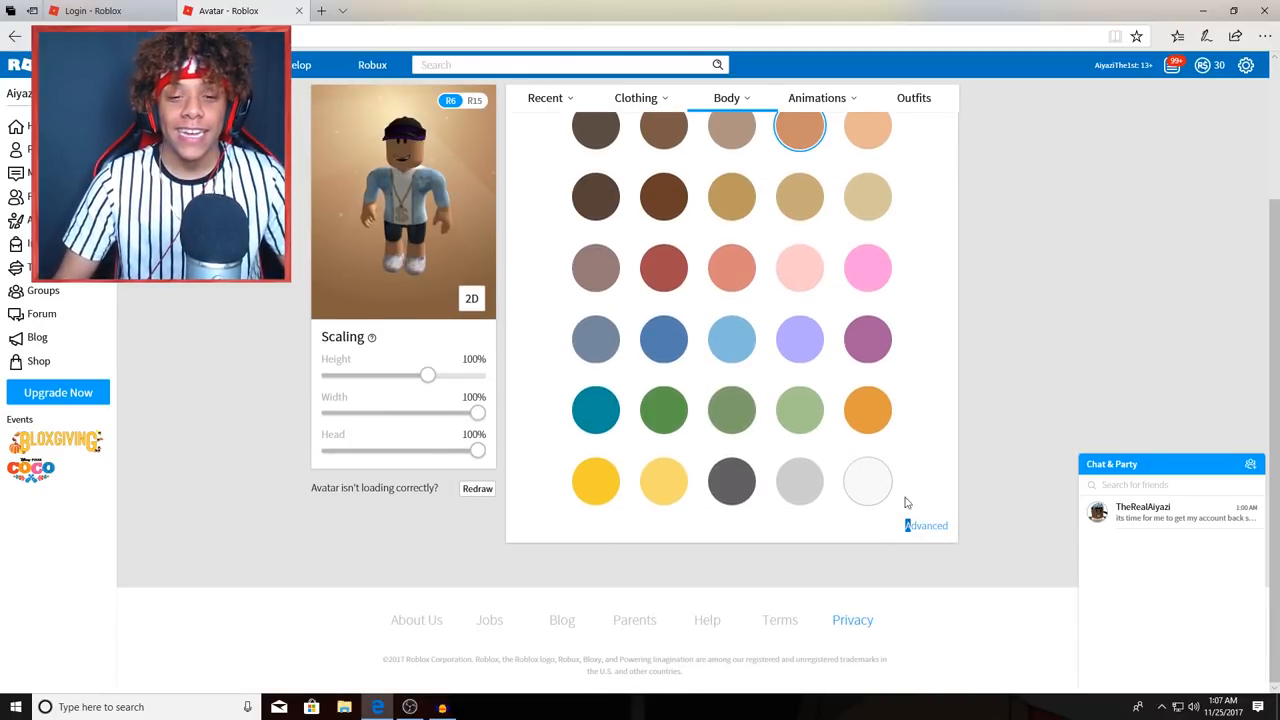
click(925, 525)
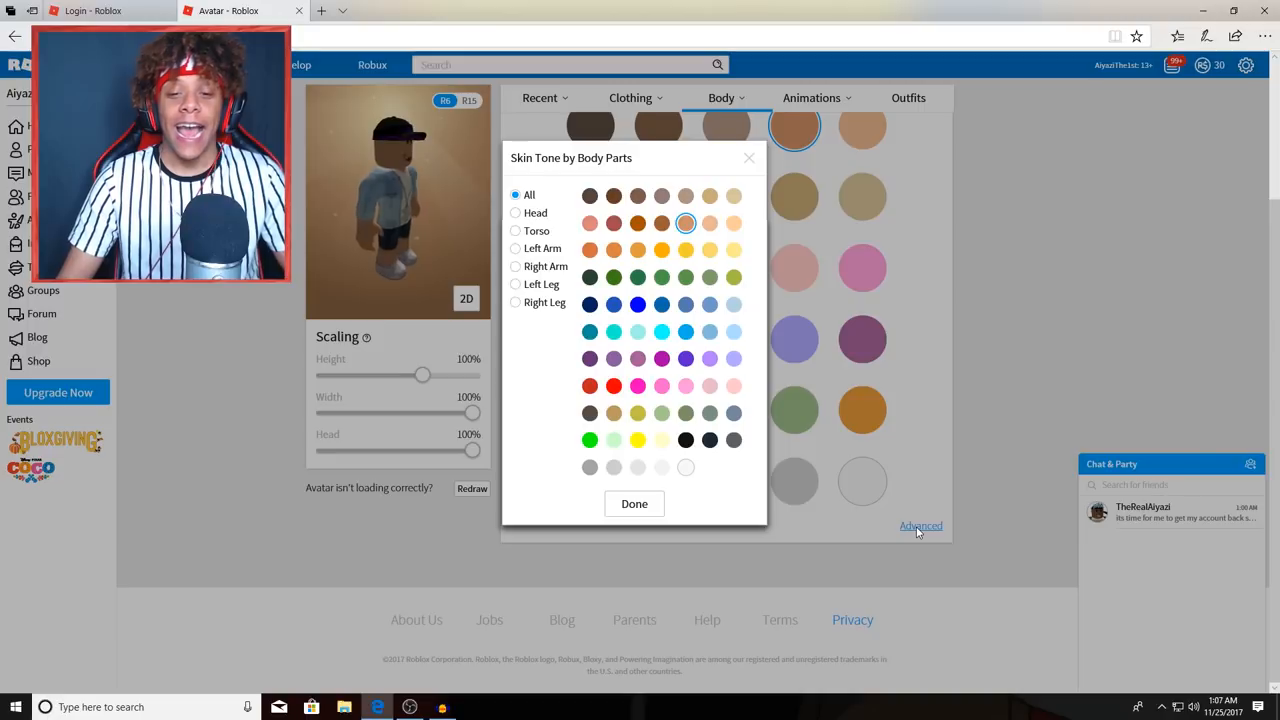
click(661, 222)
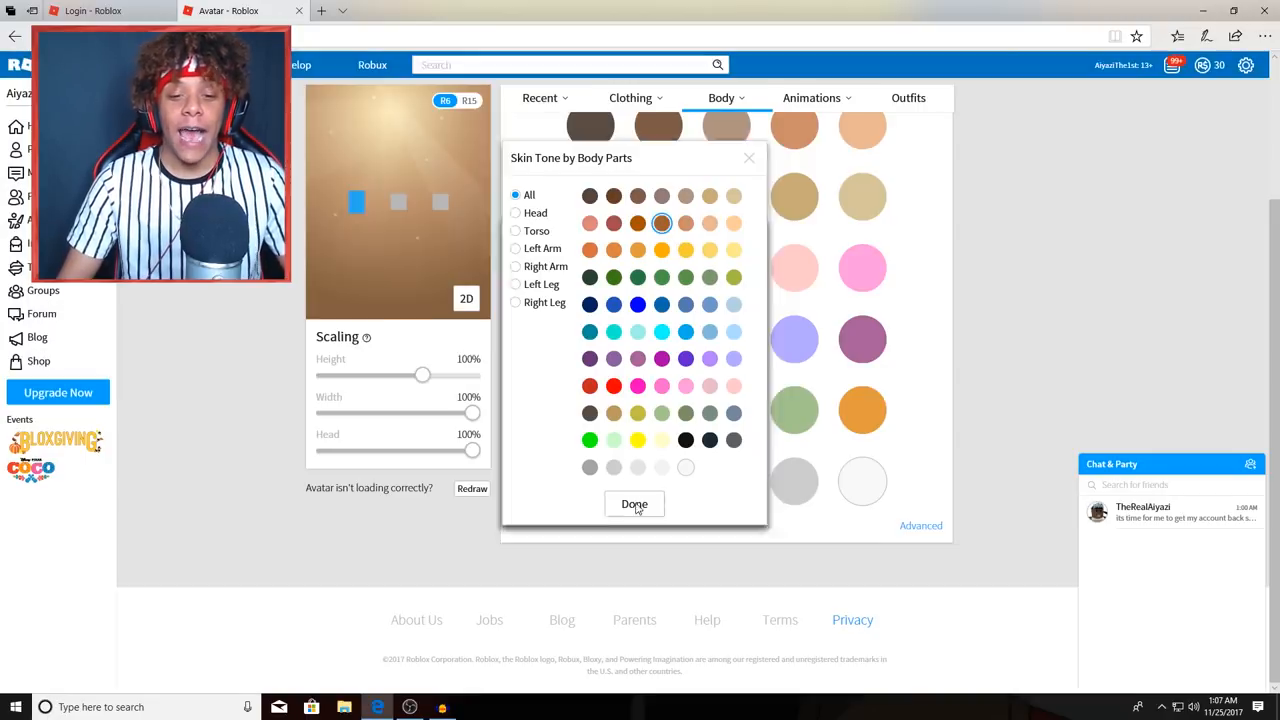
click(634, 504)
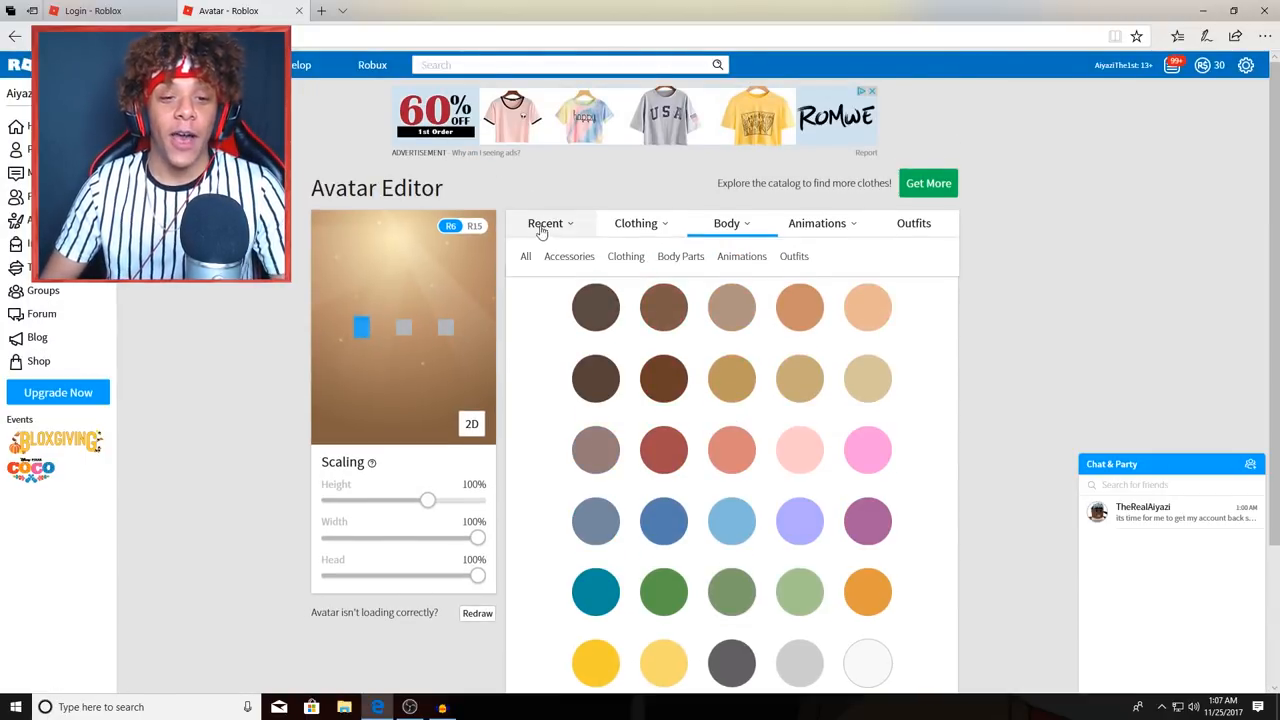
Unequip the ROBLOX Visor from Recent and bring up the friend's chat conversation.
click(525, 256)
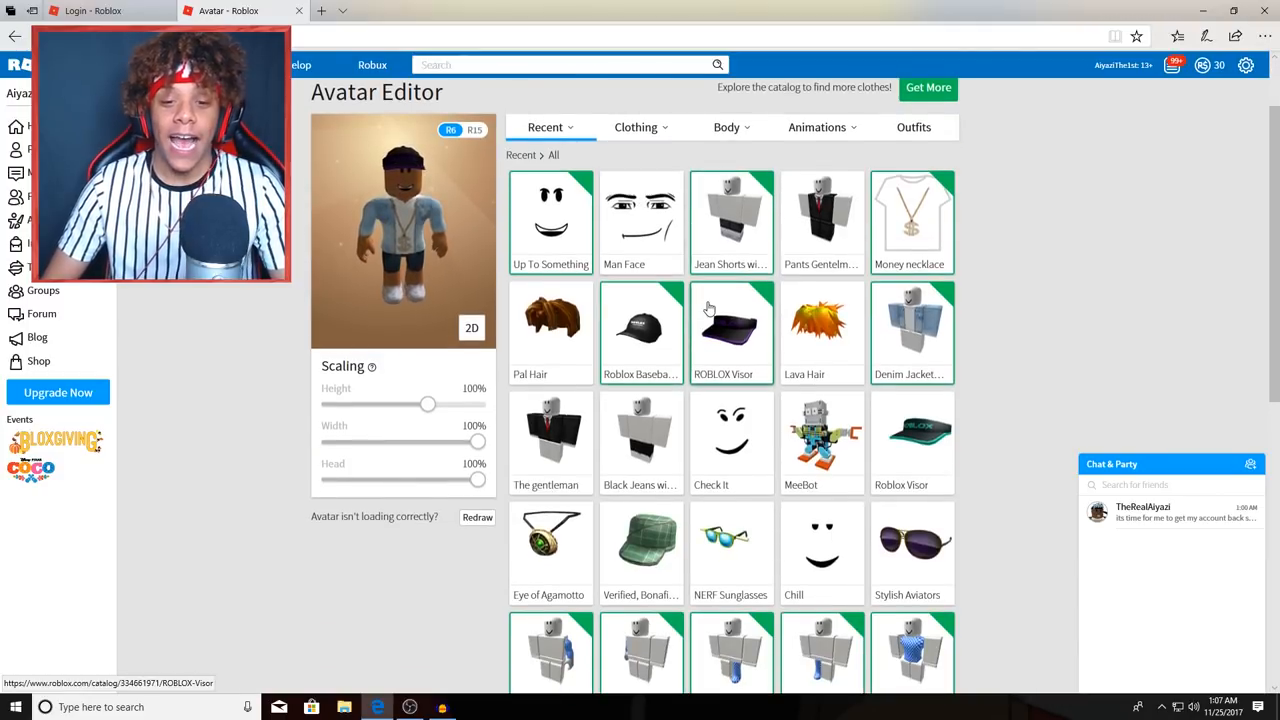
click(731, 332)
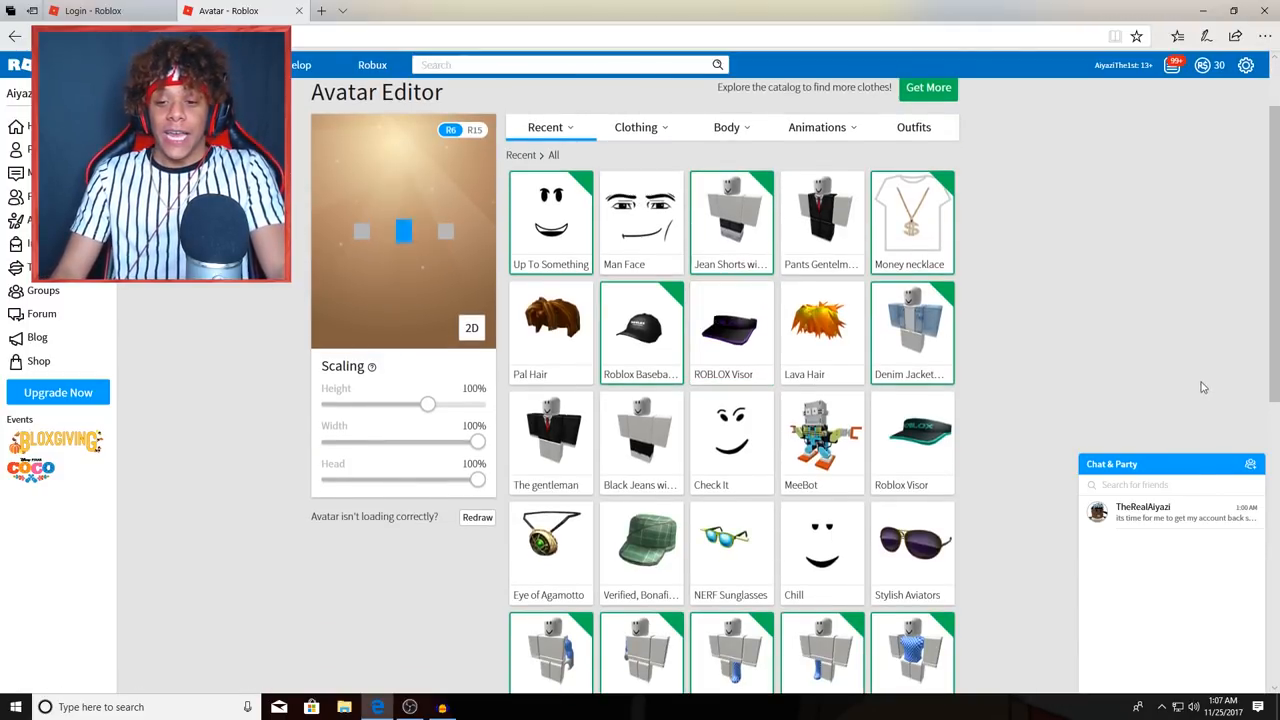
click(1170, 512)
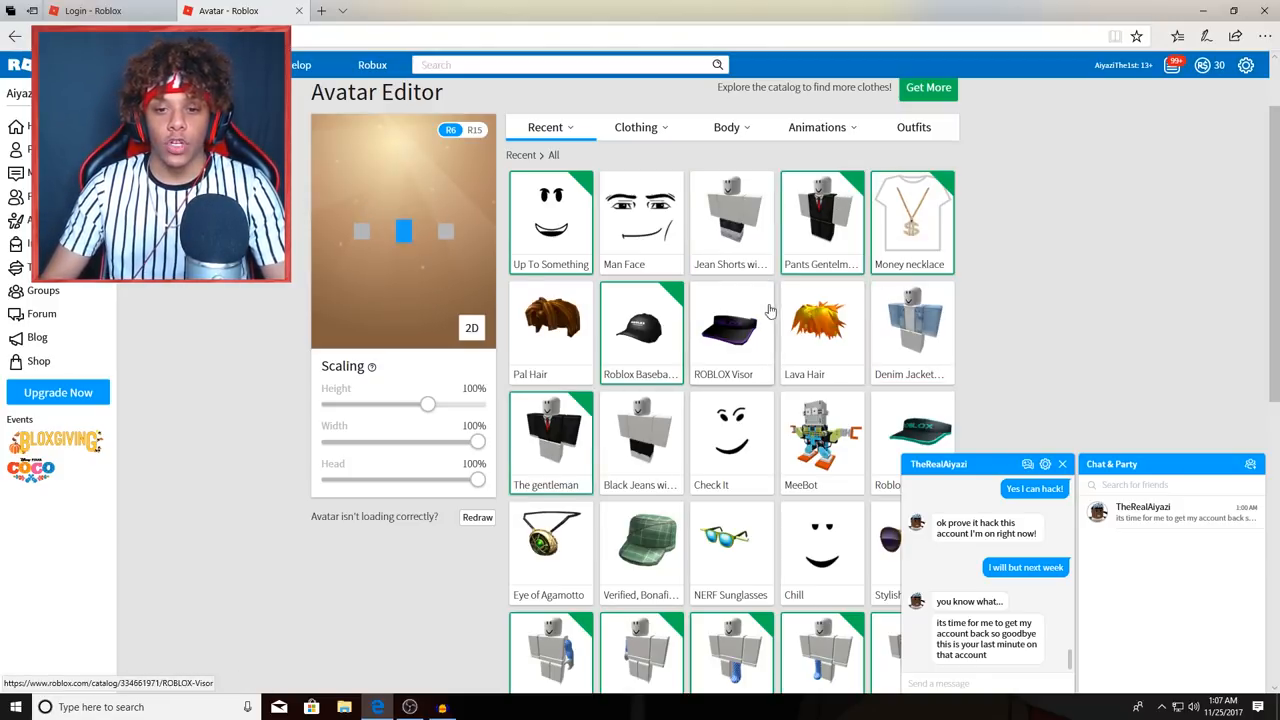
Equip The gentleman suit, Pants Gentleman and Lava Hair from Recent items.
scroll(down, 3)
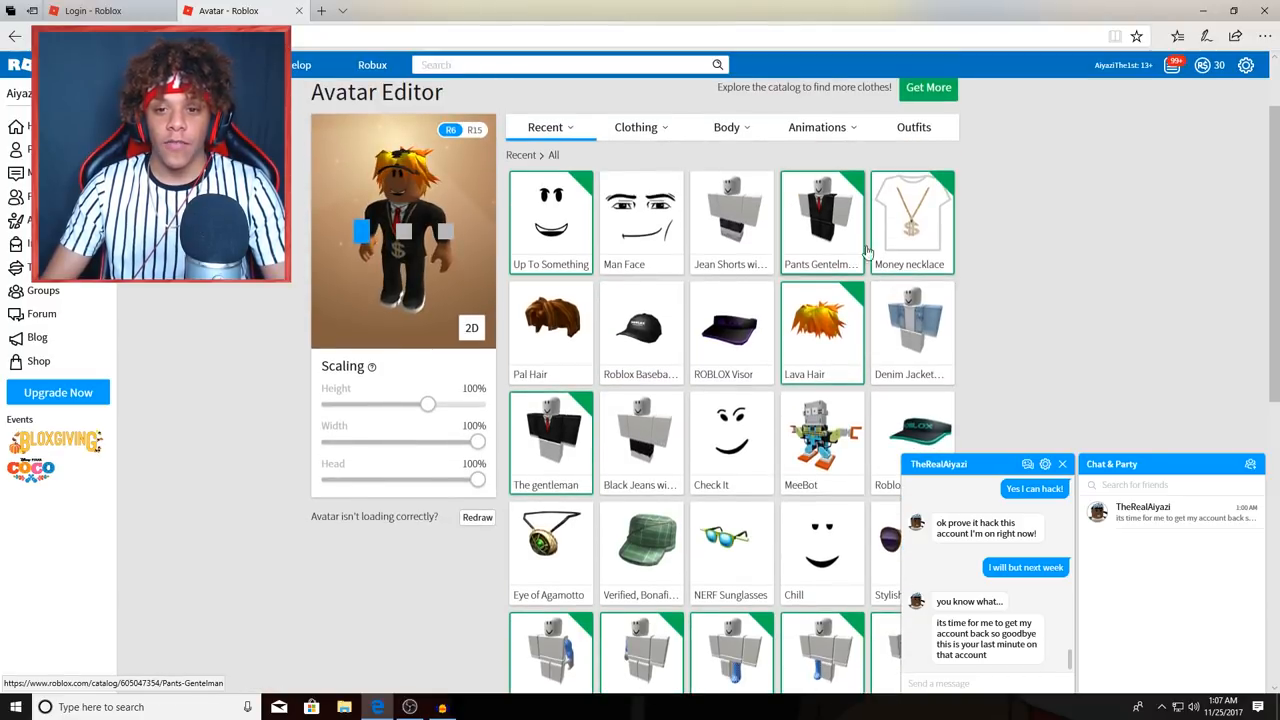
scroll(down, 3)
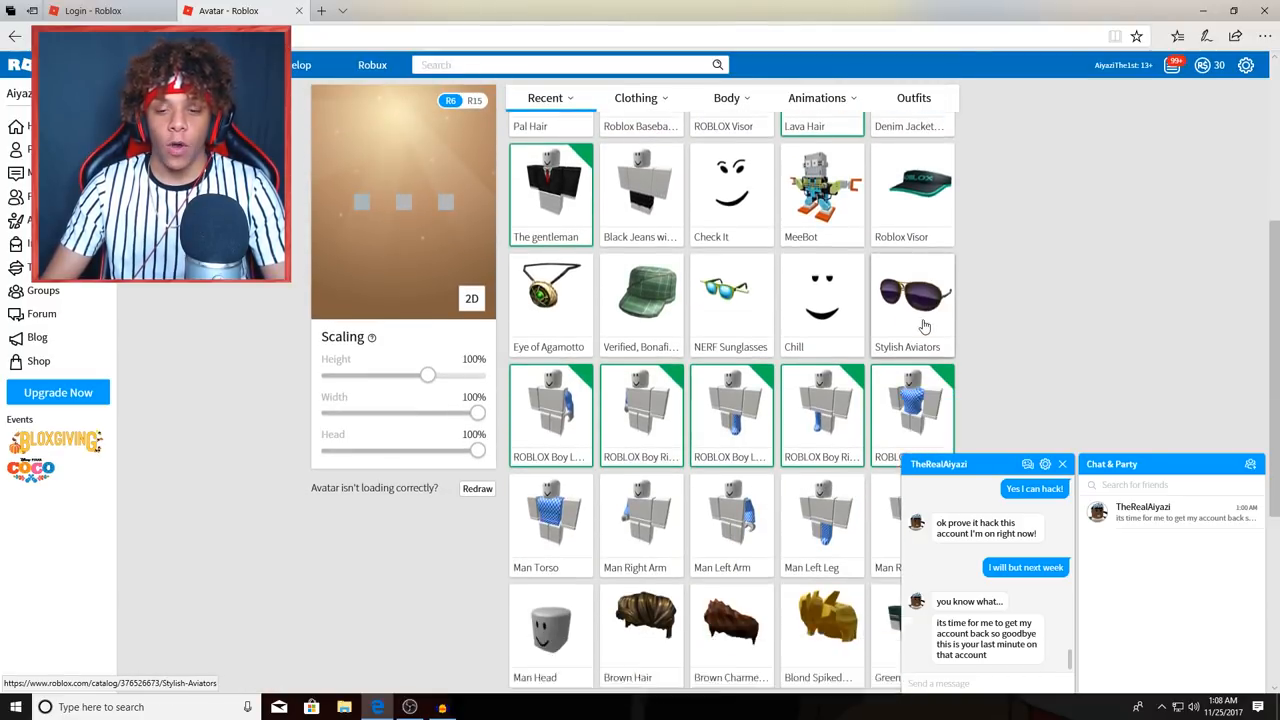
scroll(down, 3)
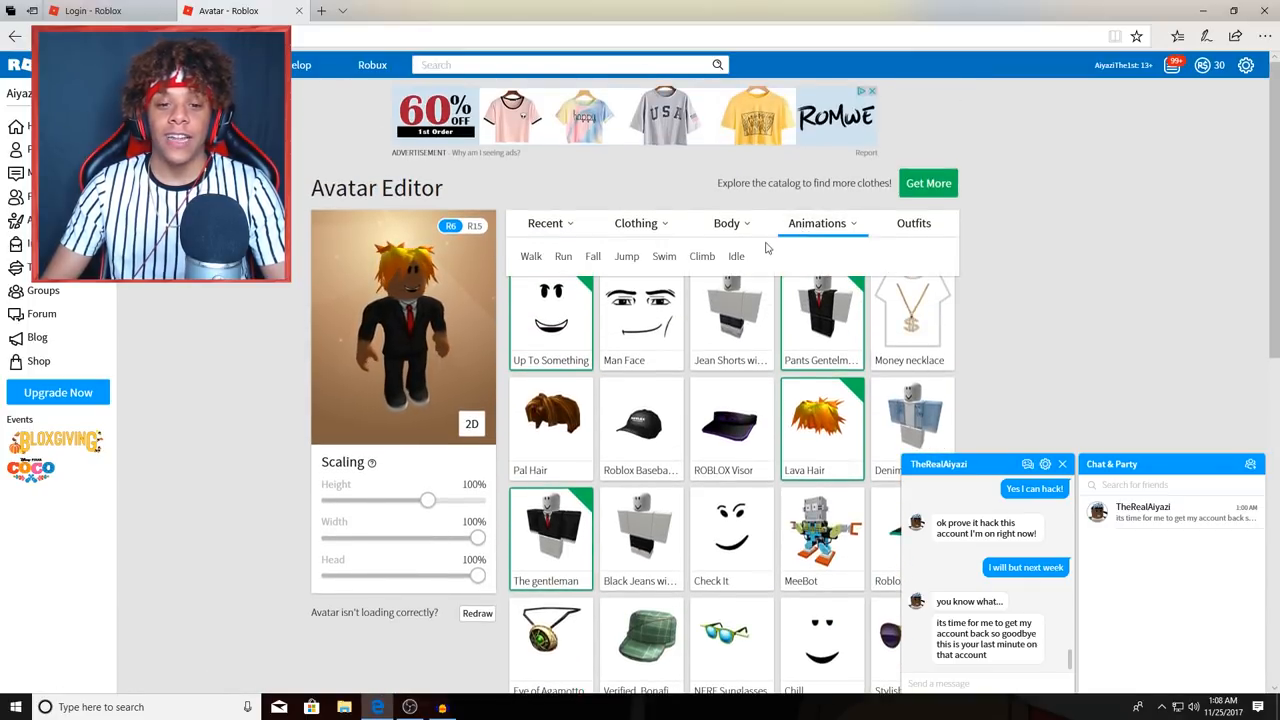
click(635, 223)
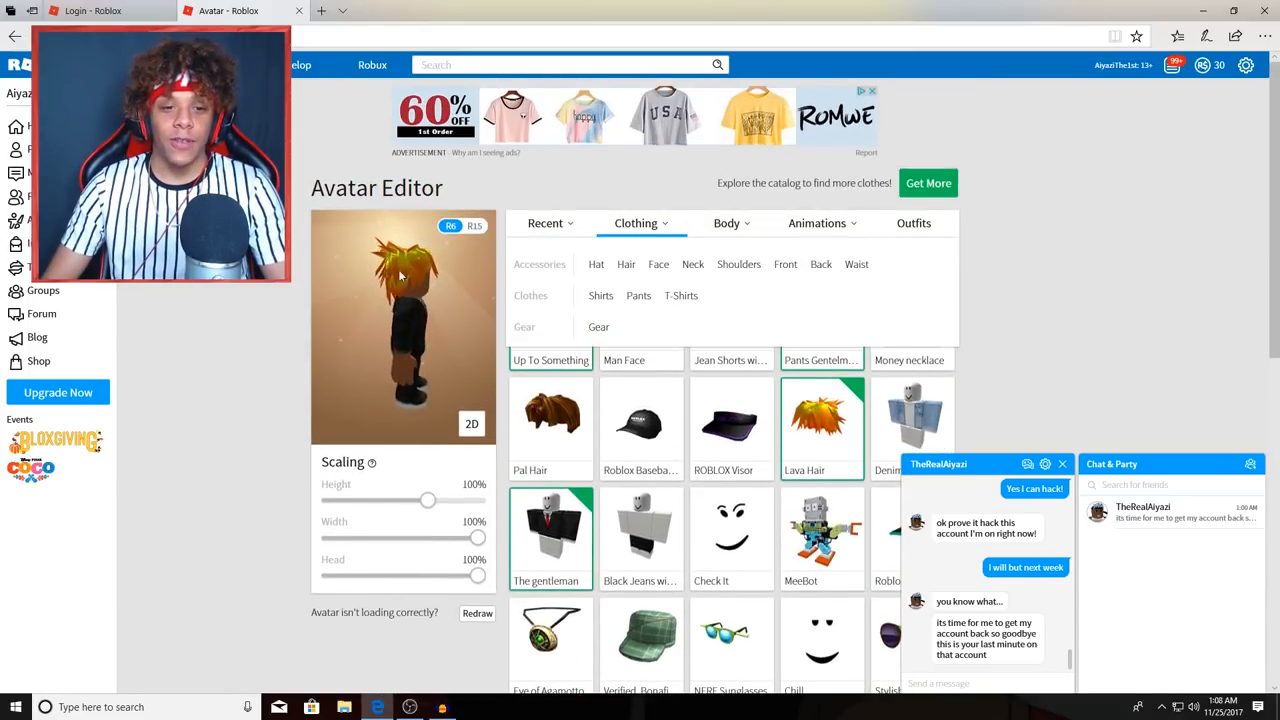
click(545, 223)
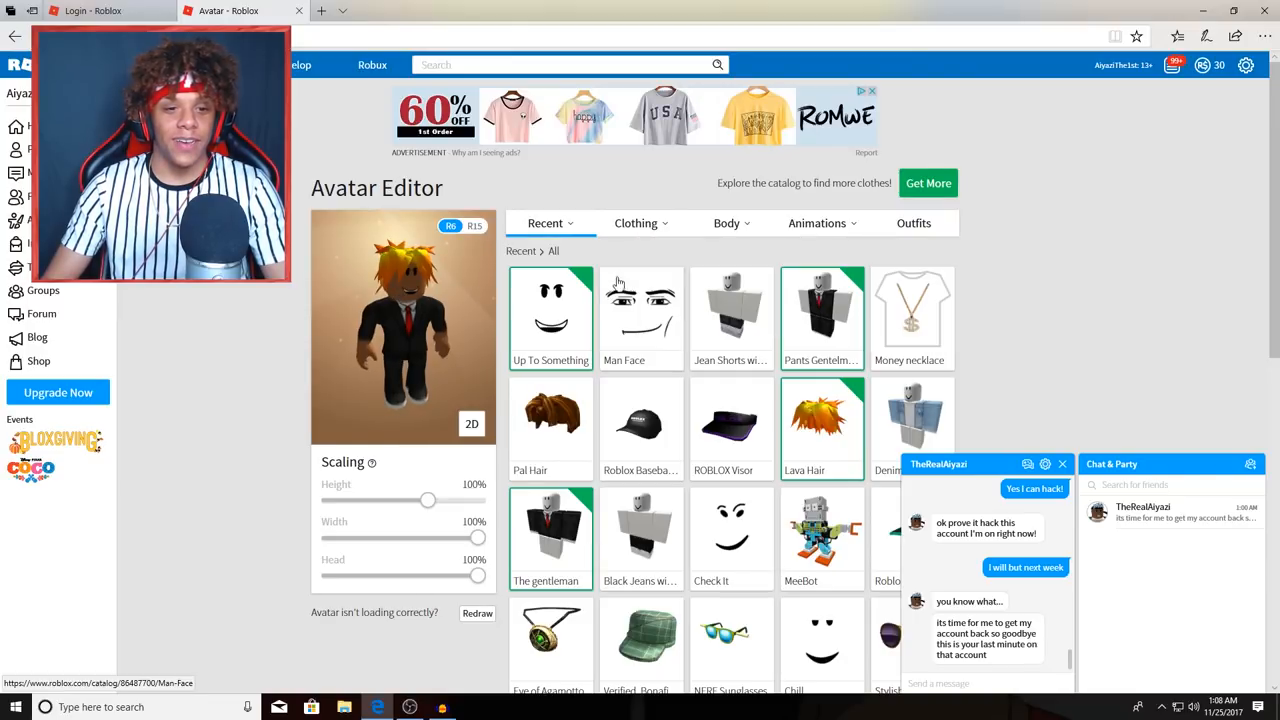
click(635, 222)
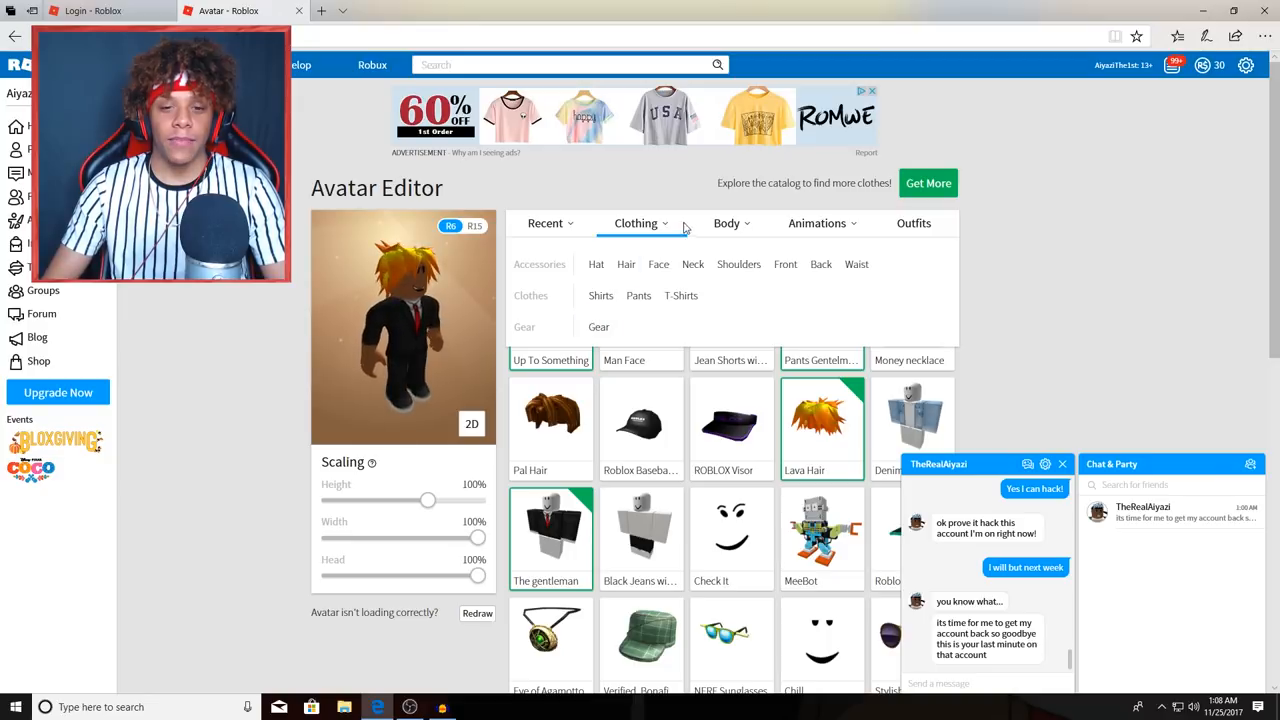
Set every body part to the black skin swatch in Advanced skin tone and confirm.
click(727, 223)
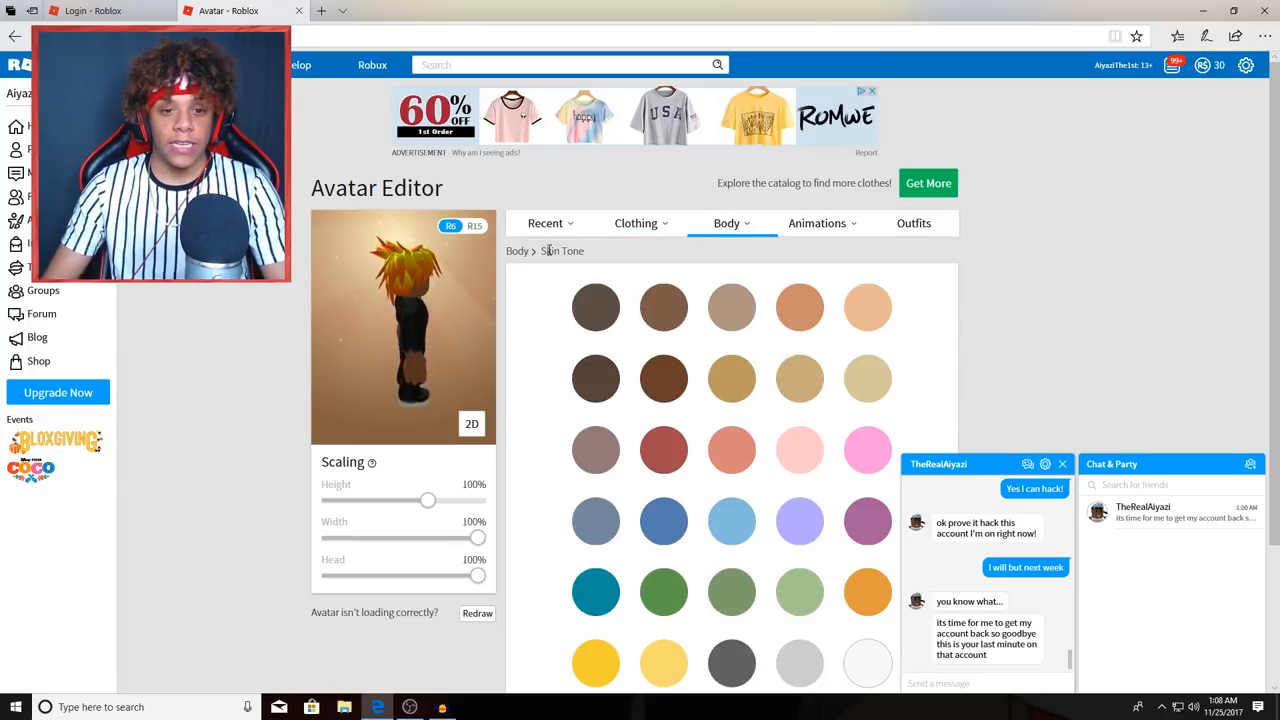
scroll(down, 3)
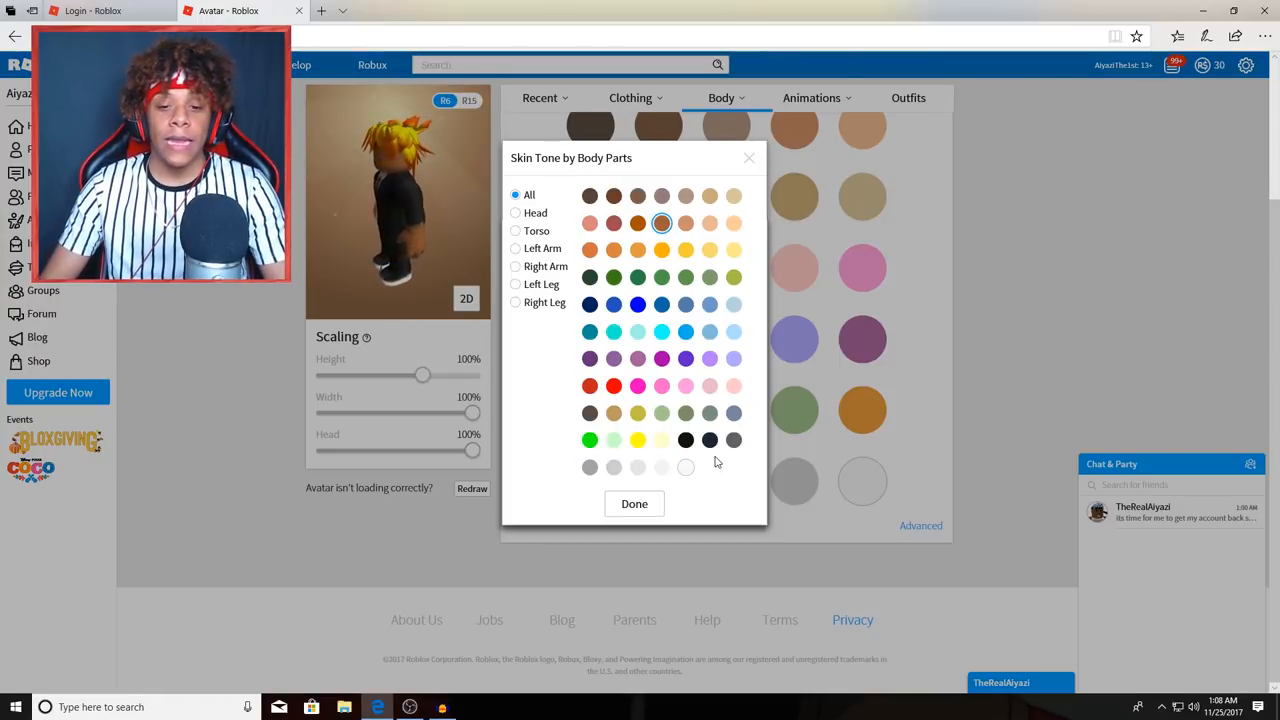
click(685, 440)
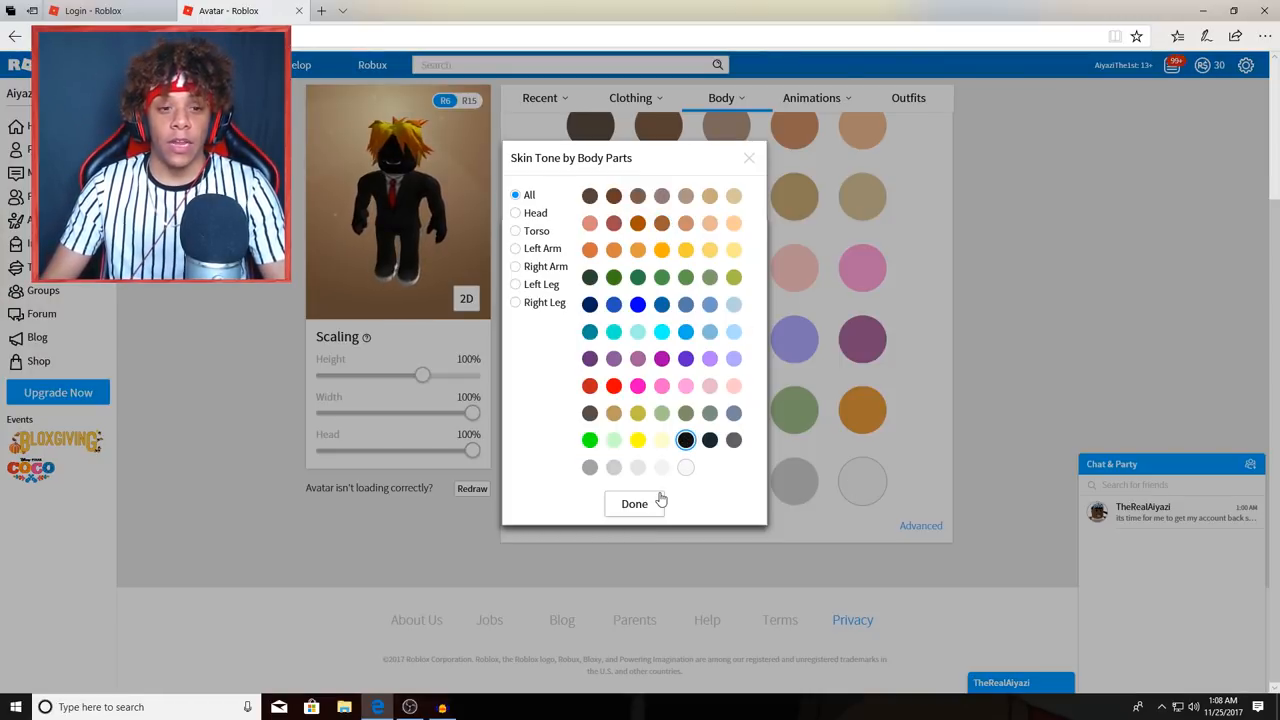
click(634, 503)
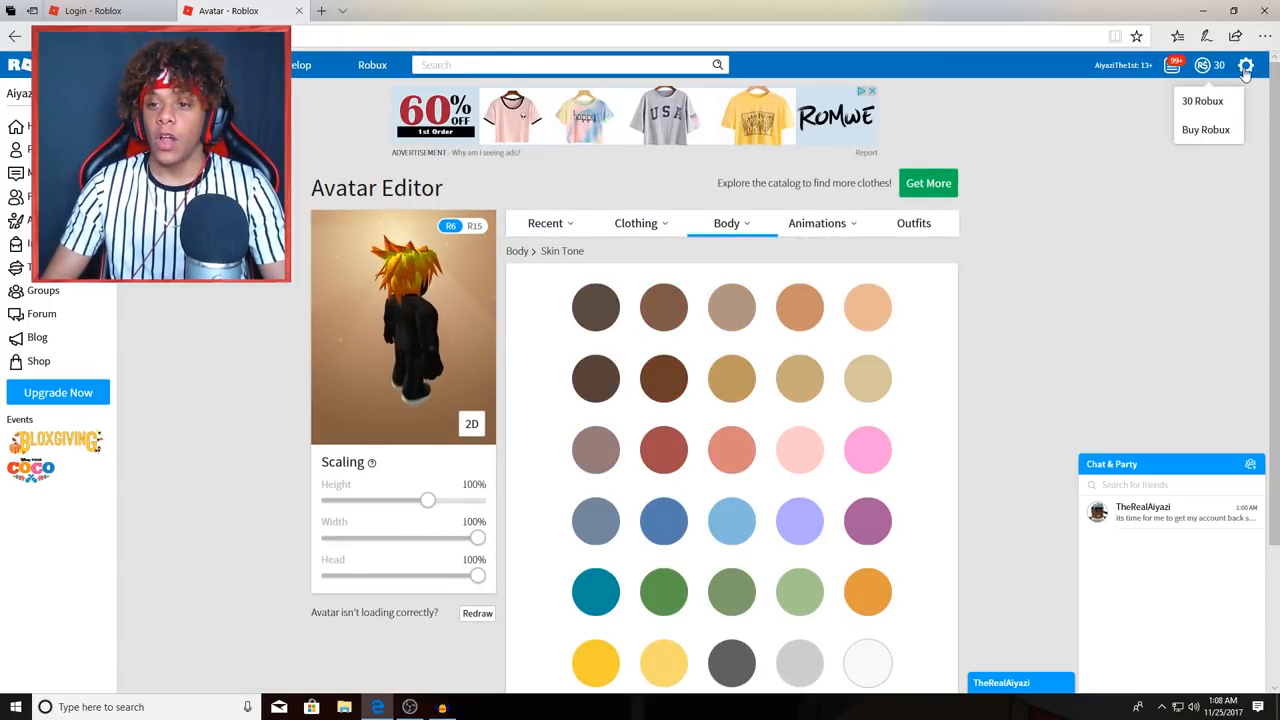
Log out of the alt account from the account menu, landing on the login page.
click(1245, 65)
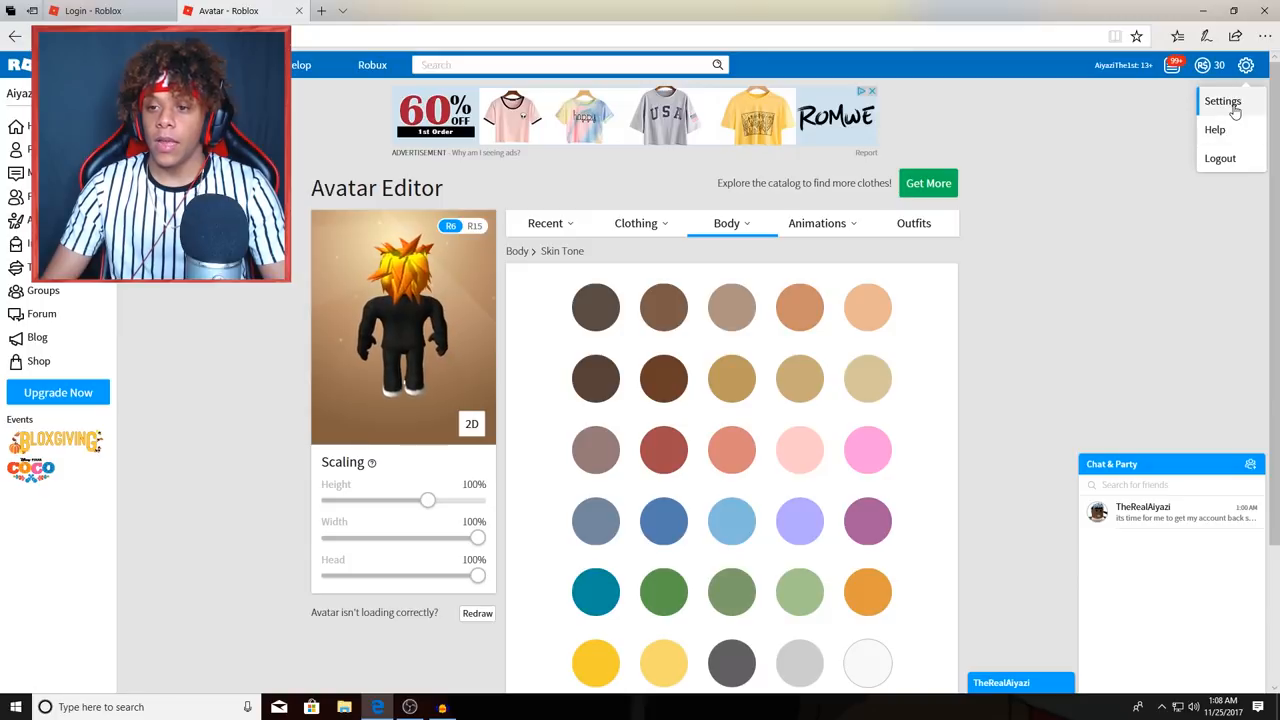
click(1222, 100)
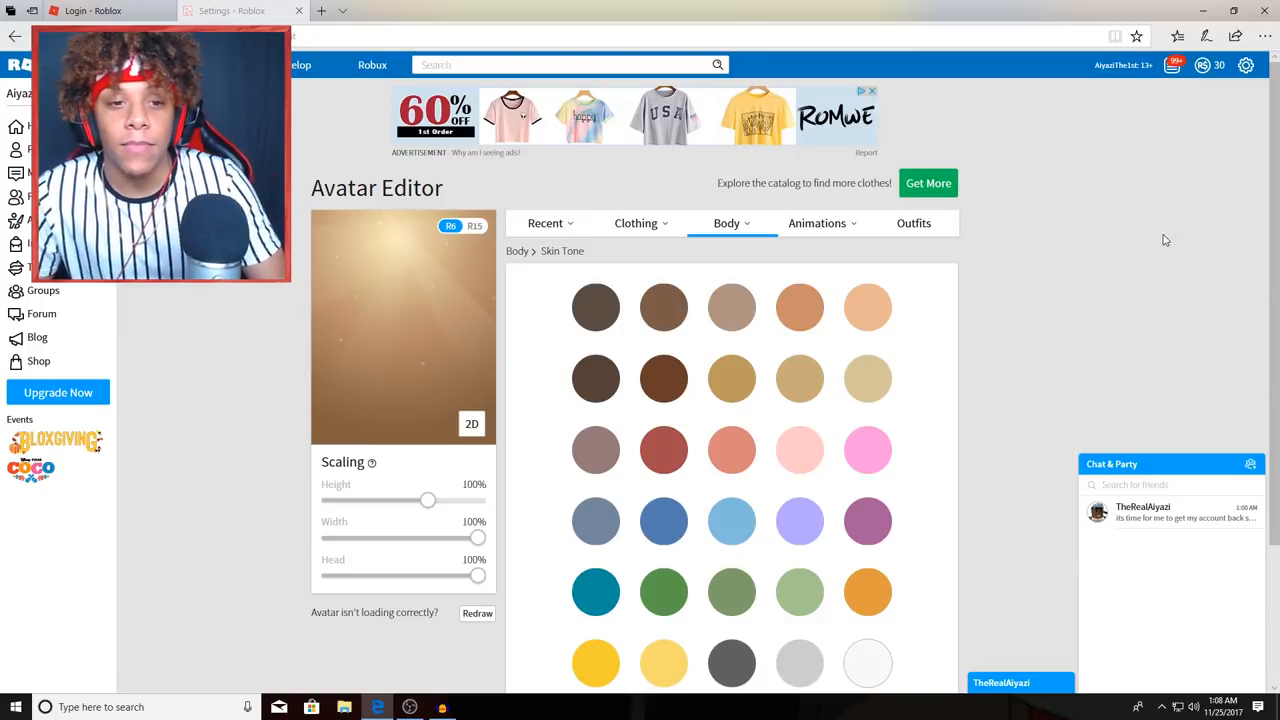
click(240, 10)
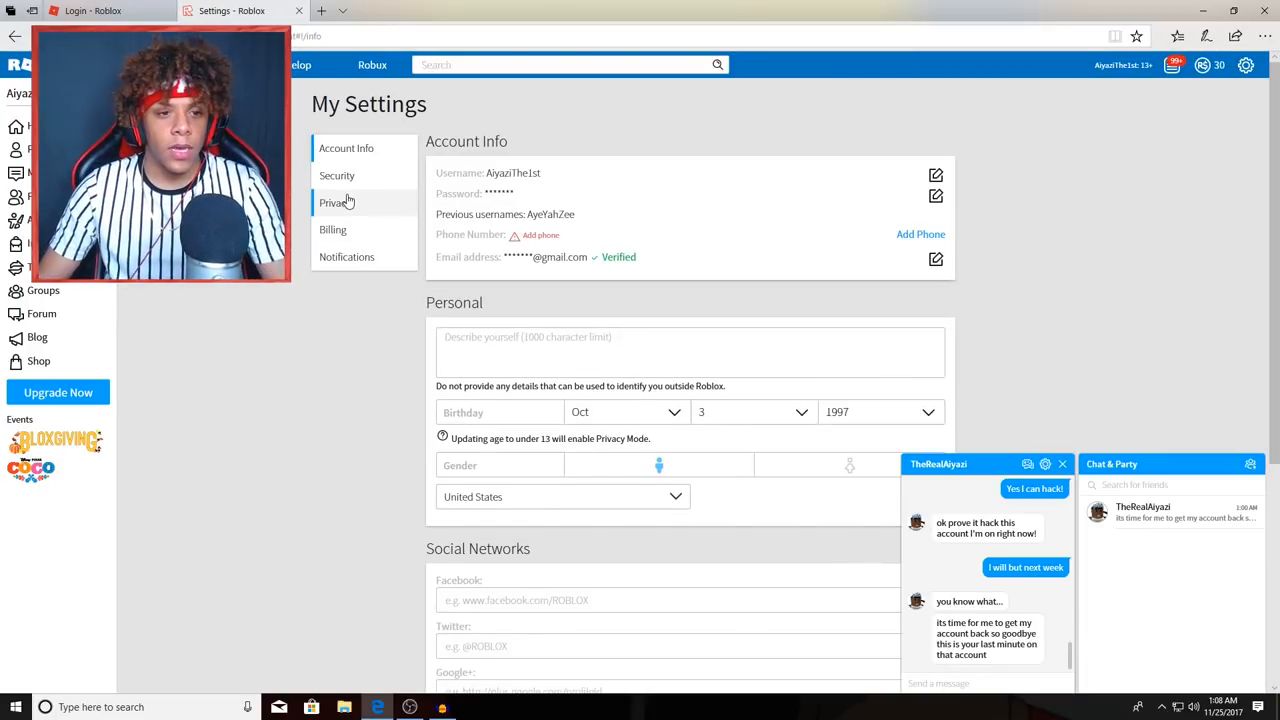
click(1245, 65)
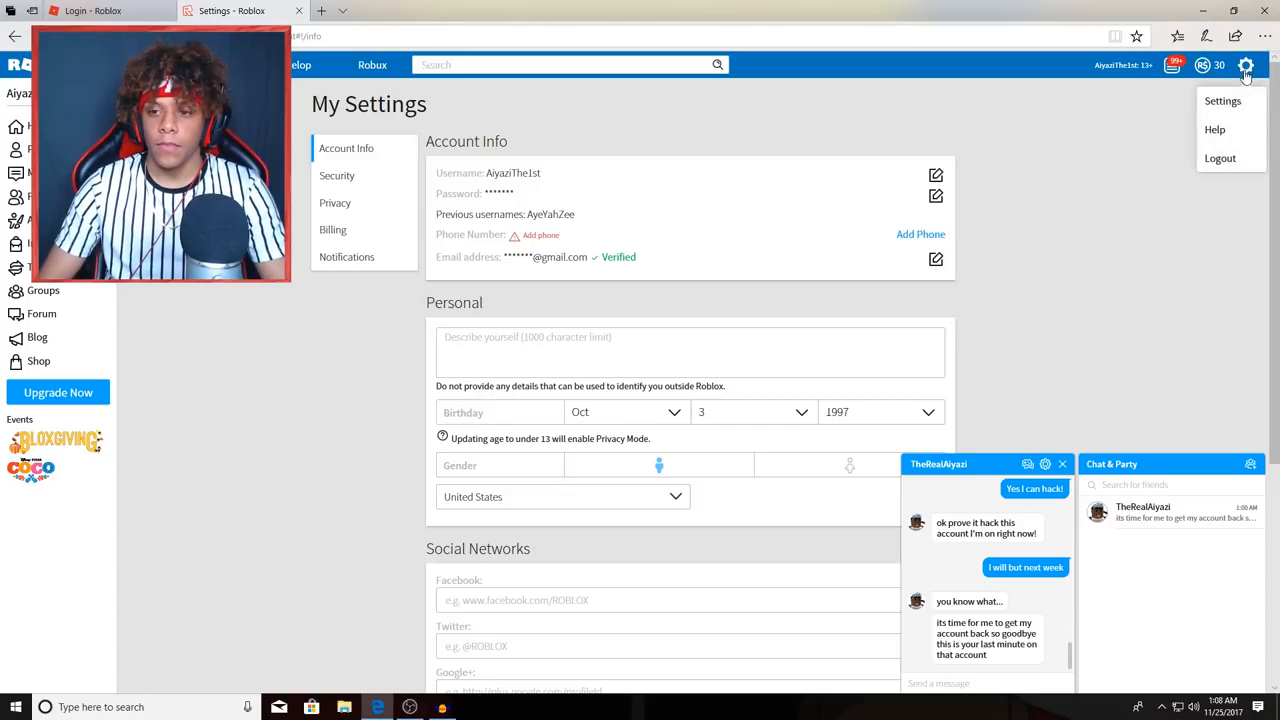
mouse_move(1172, 198)
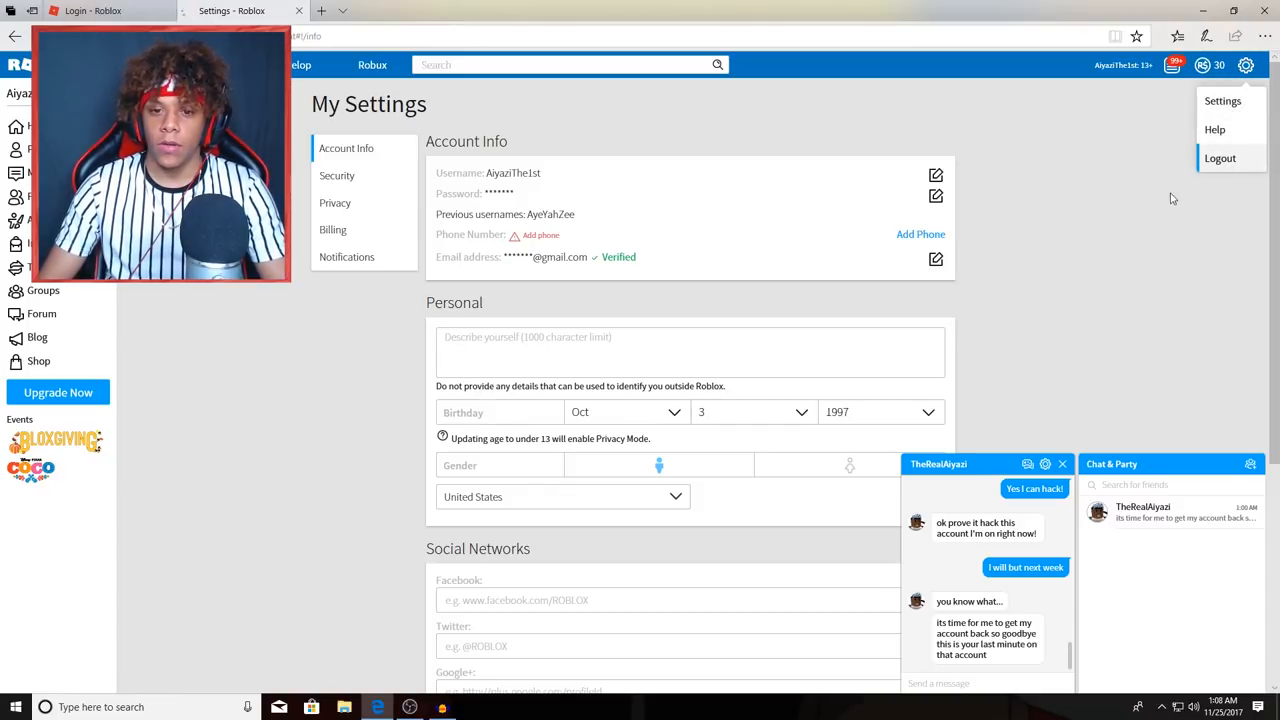
click(1219, 158)
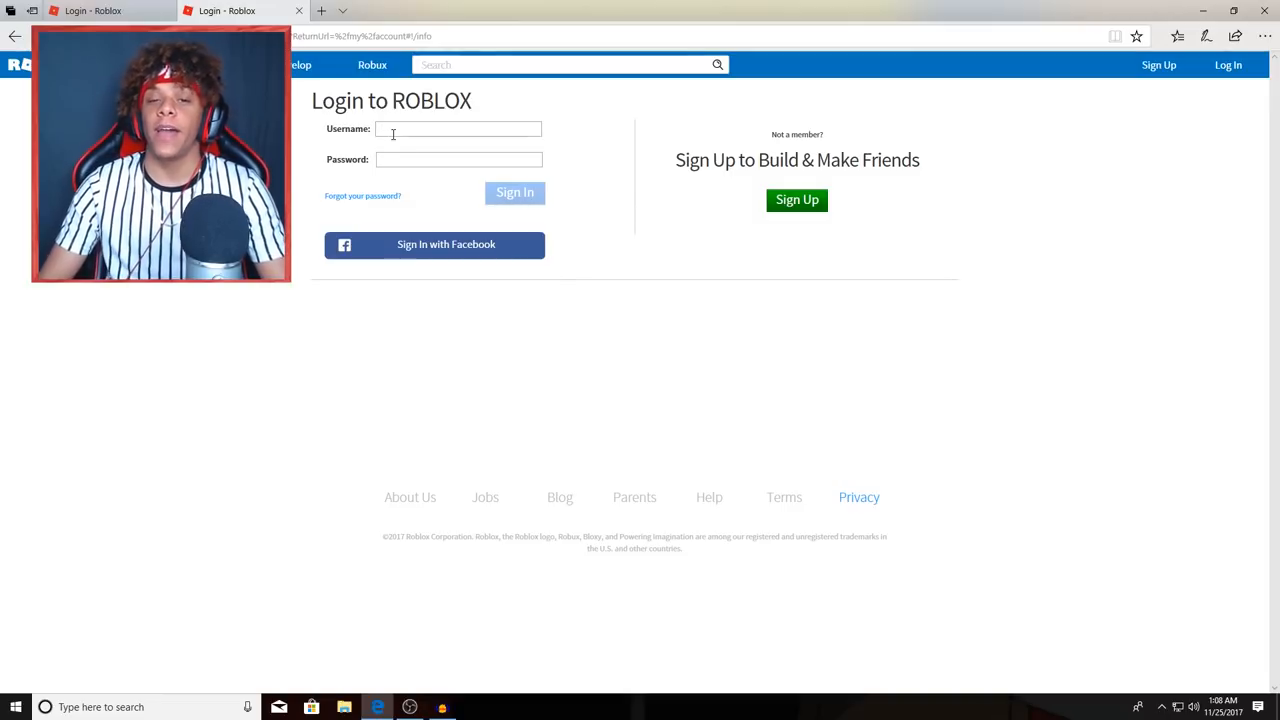
Enter the main account TheRealAiyazi's credentials and sign in.
click(515, 192)
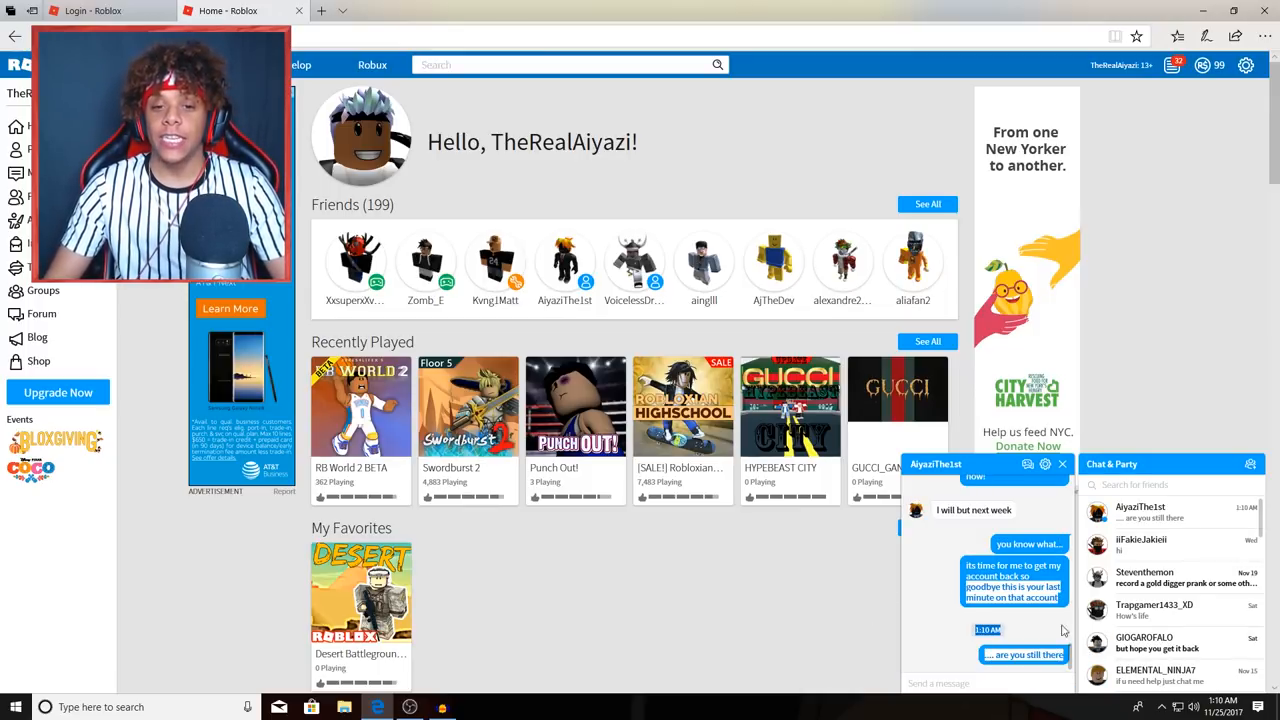
scroll(down, 3)
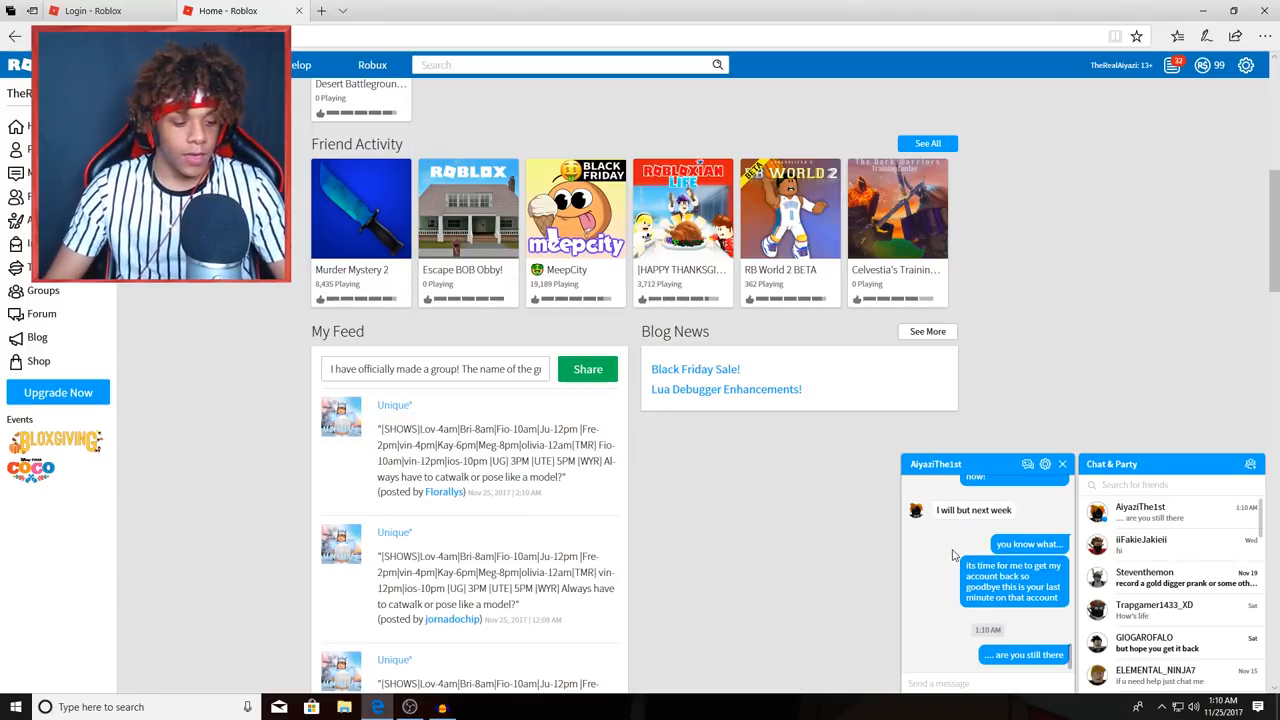
mouse_move(926, 620)
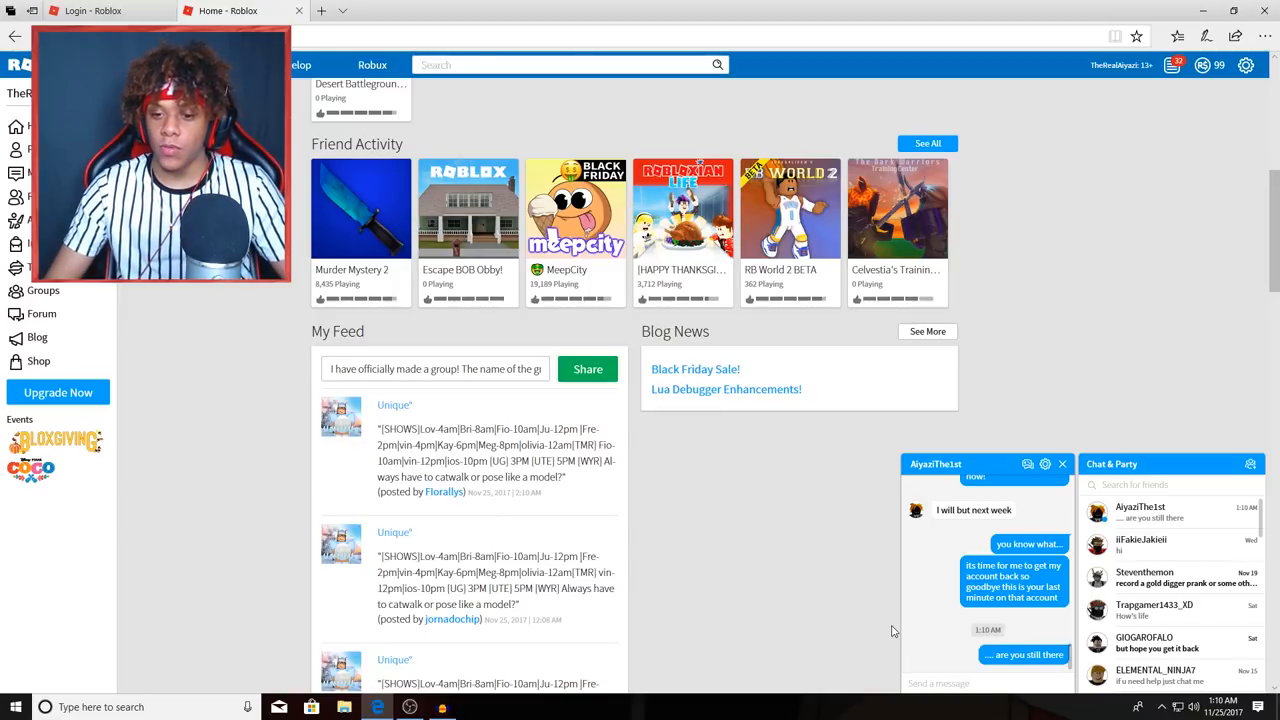
mouse_move(875, 647)
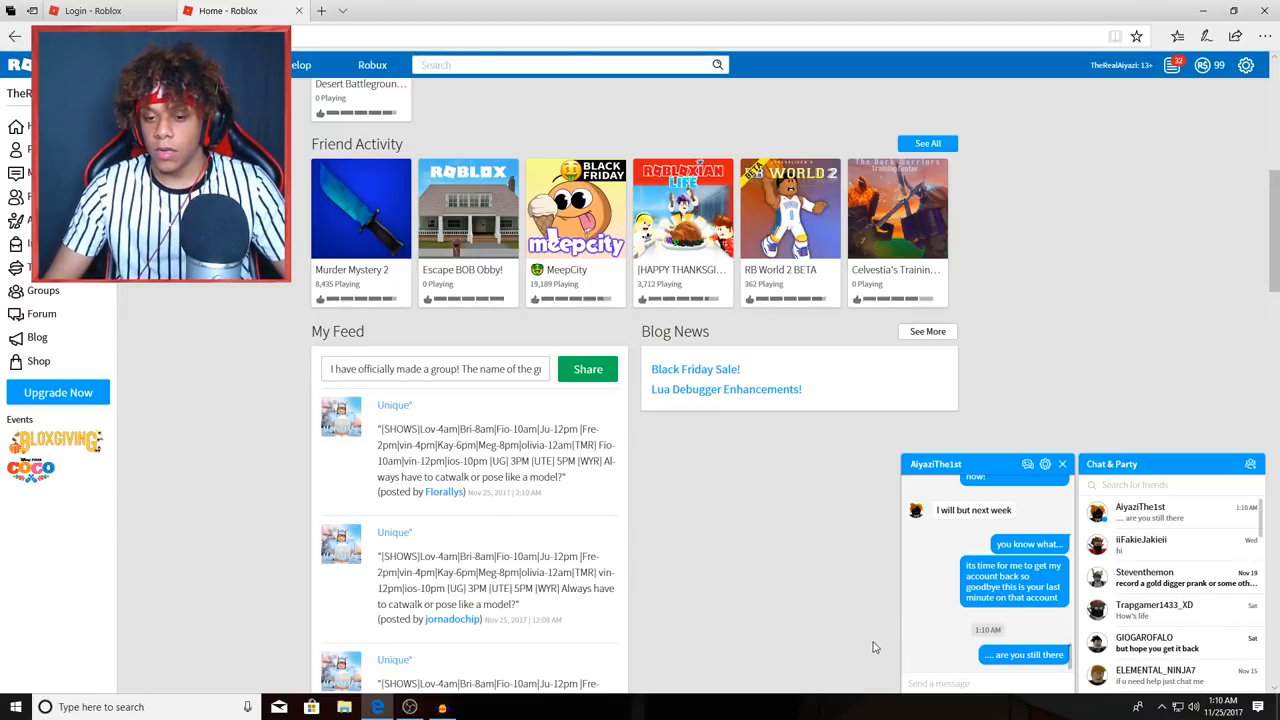
mouse_move(1208, 273)
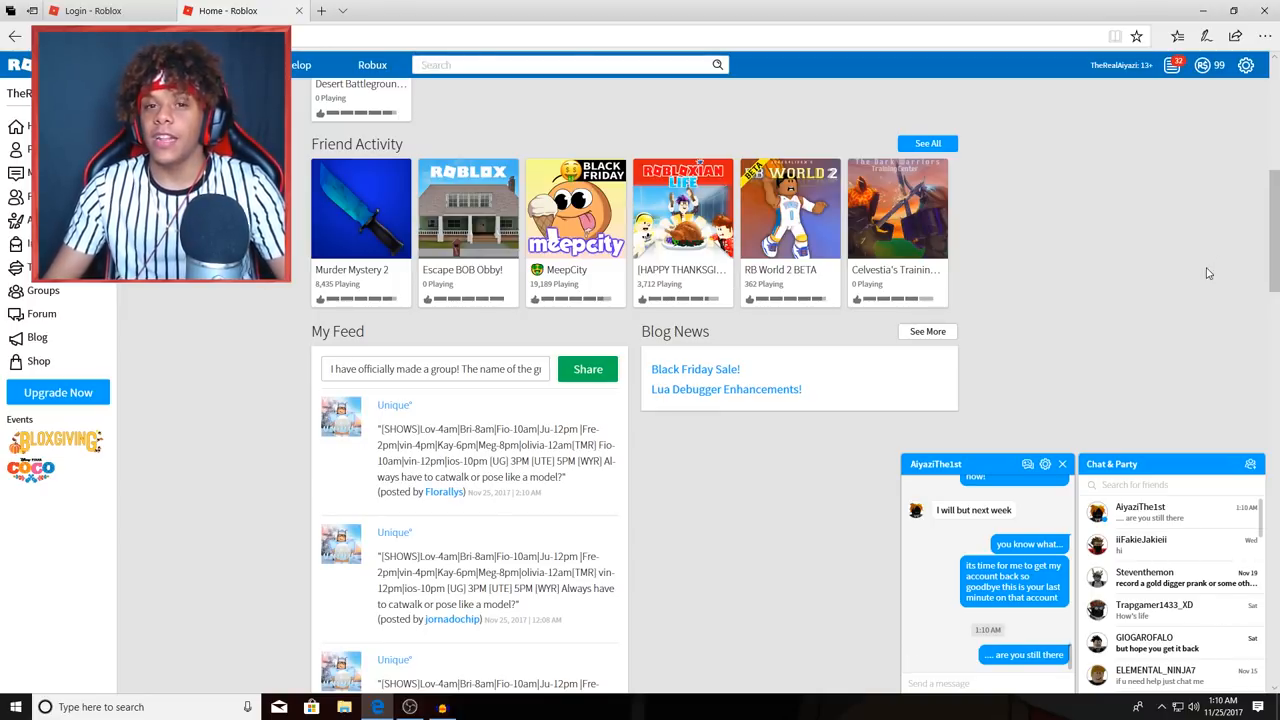
scroll(up, 3)
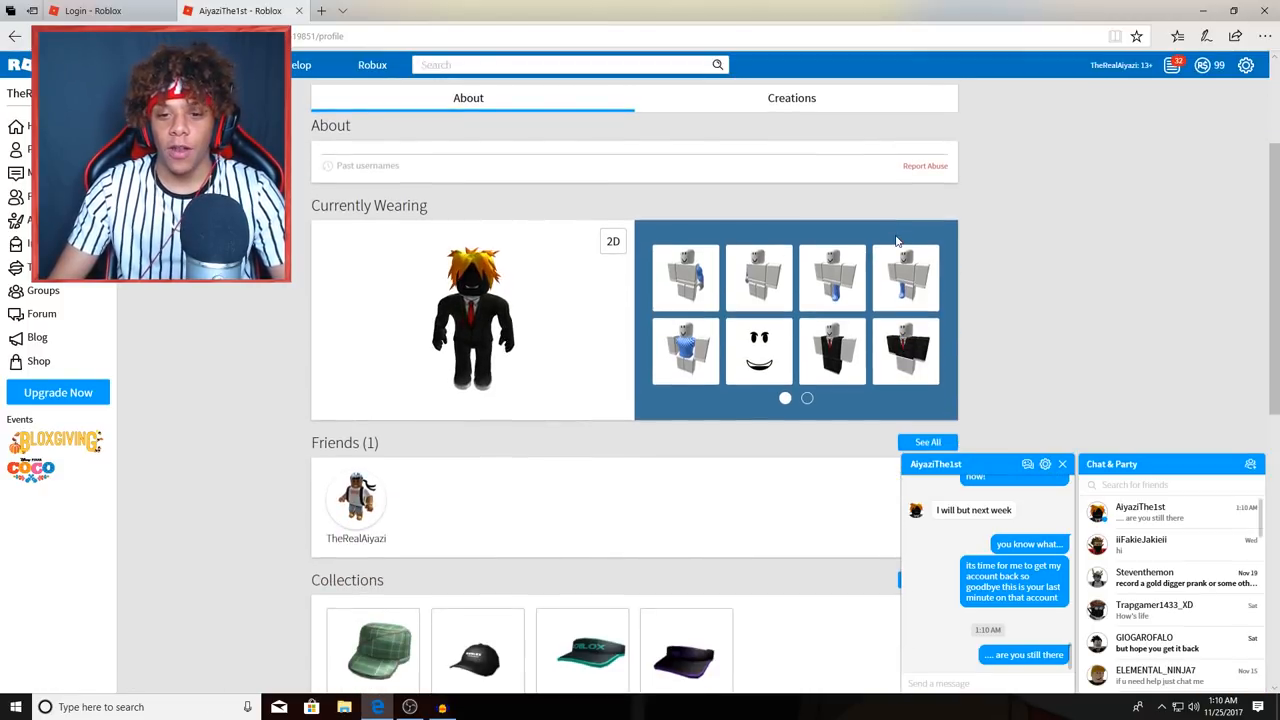
scroll(up, 3)
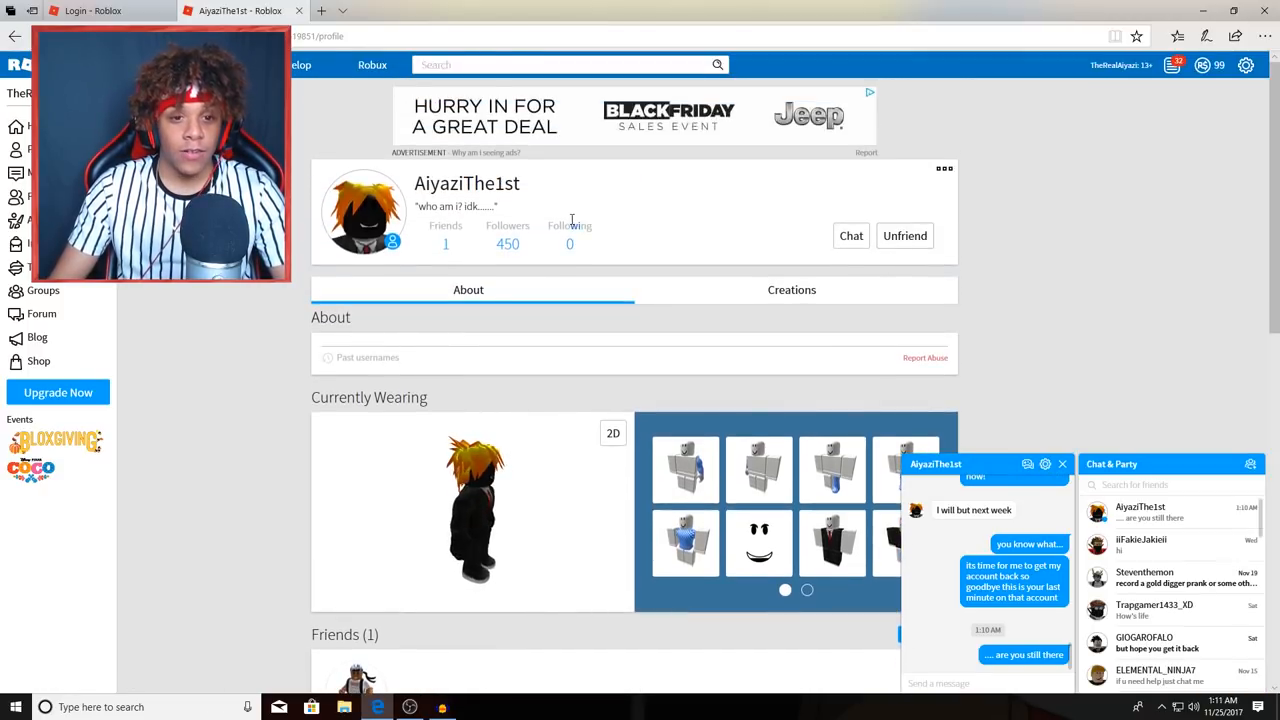